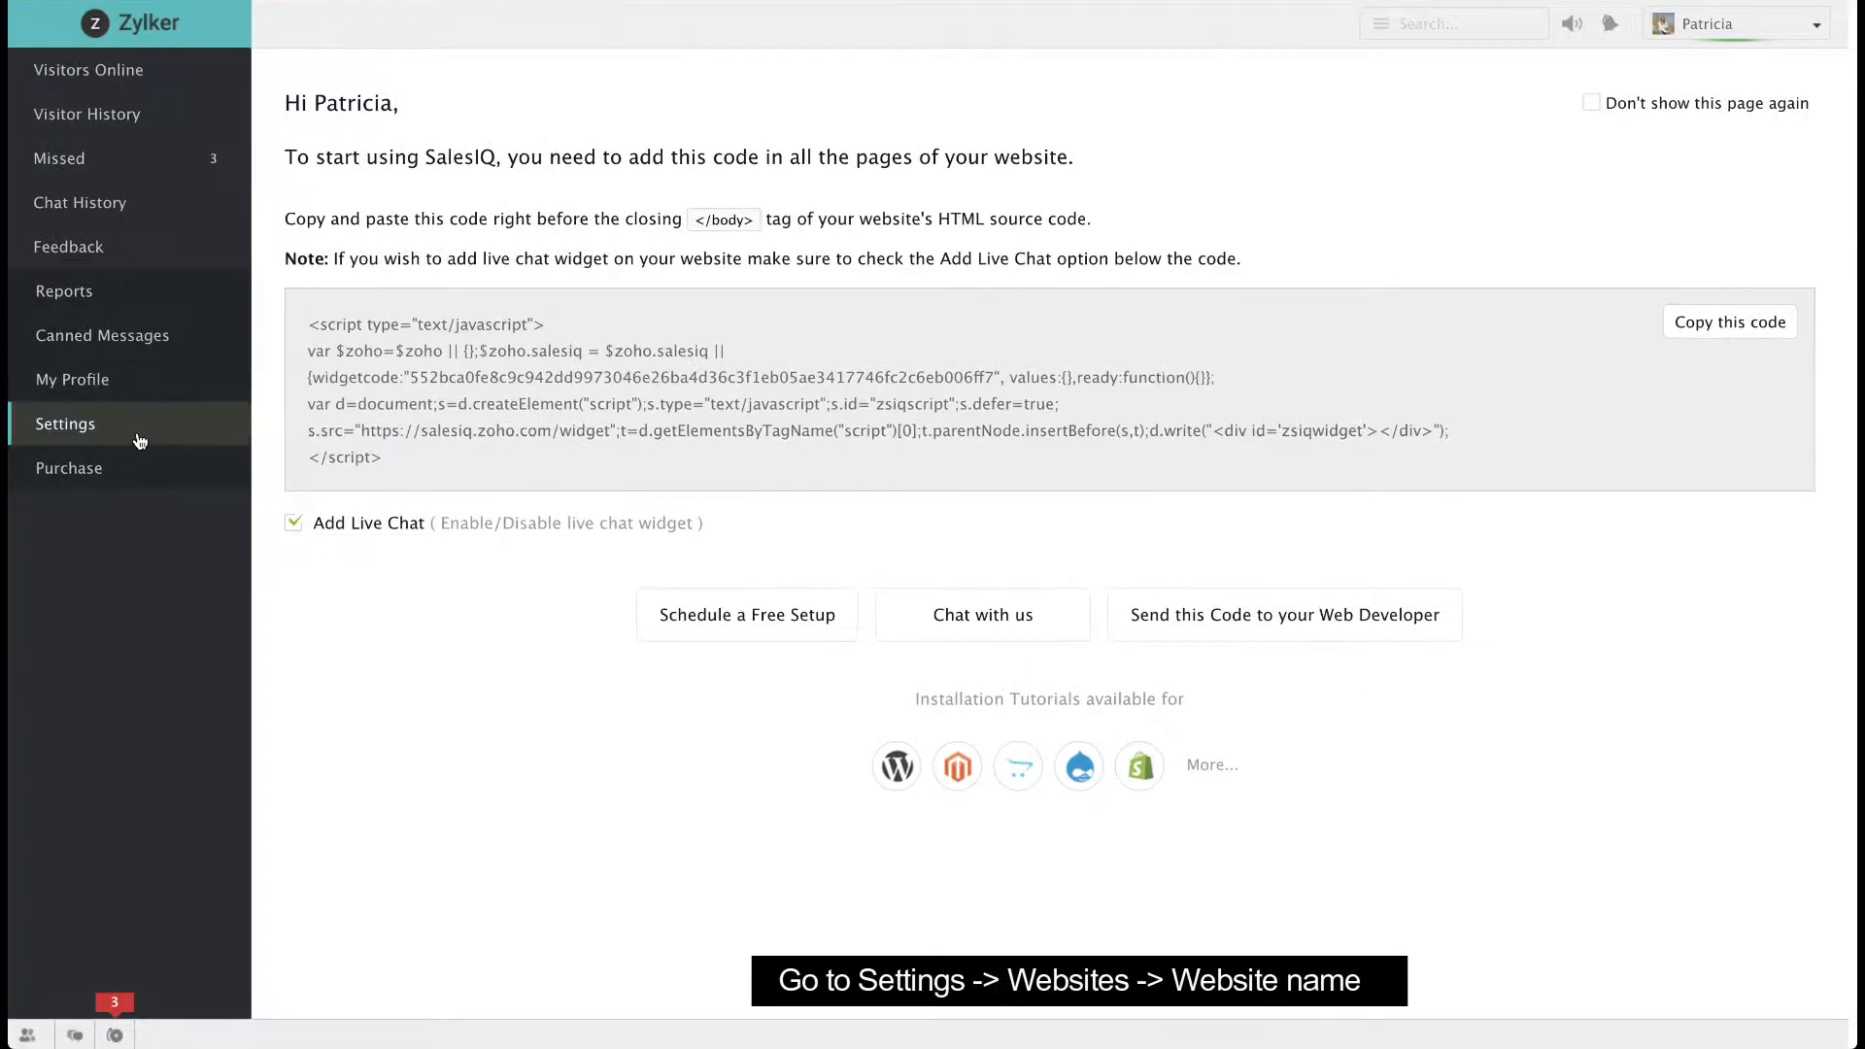
Show the live chat code in settings and mark the spot above the HTML </body> tag
click(64, 423)
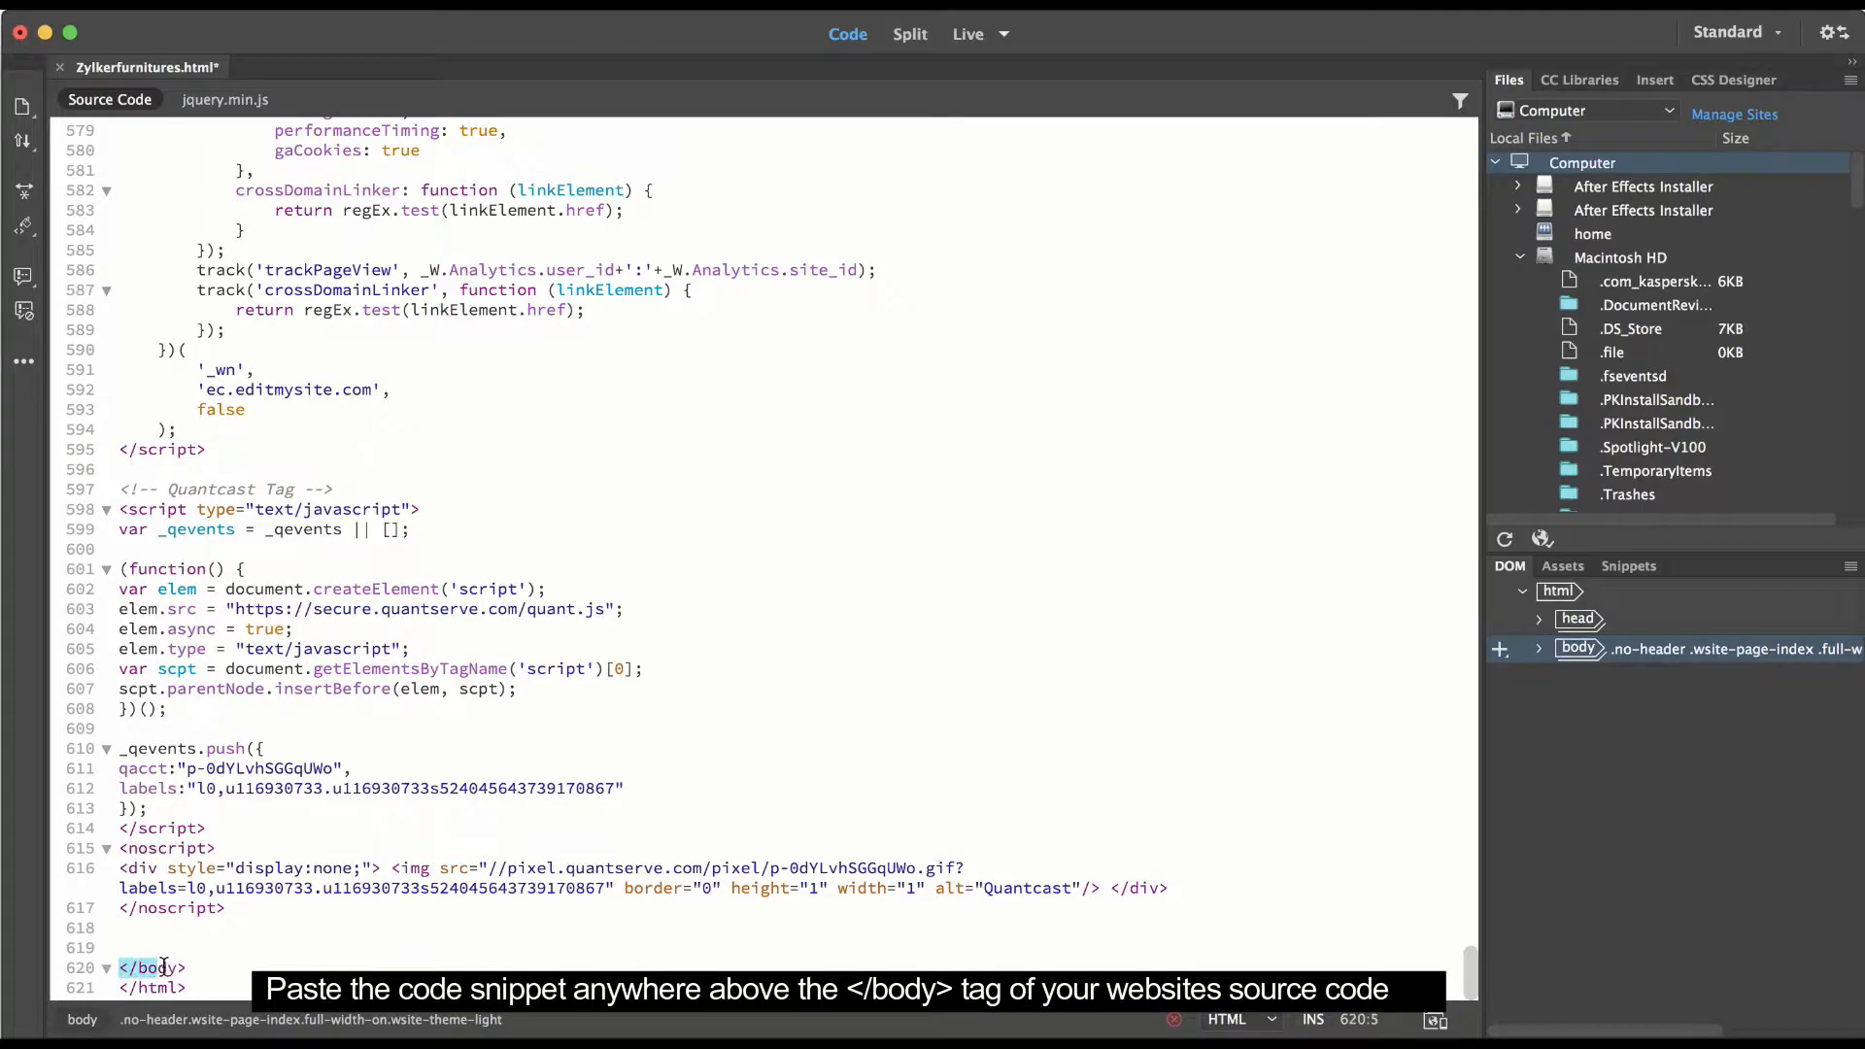
click(122, 947)
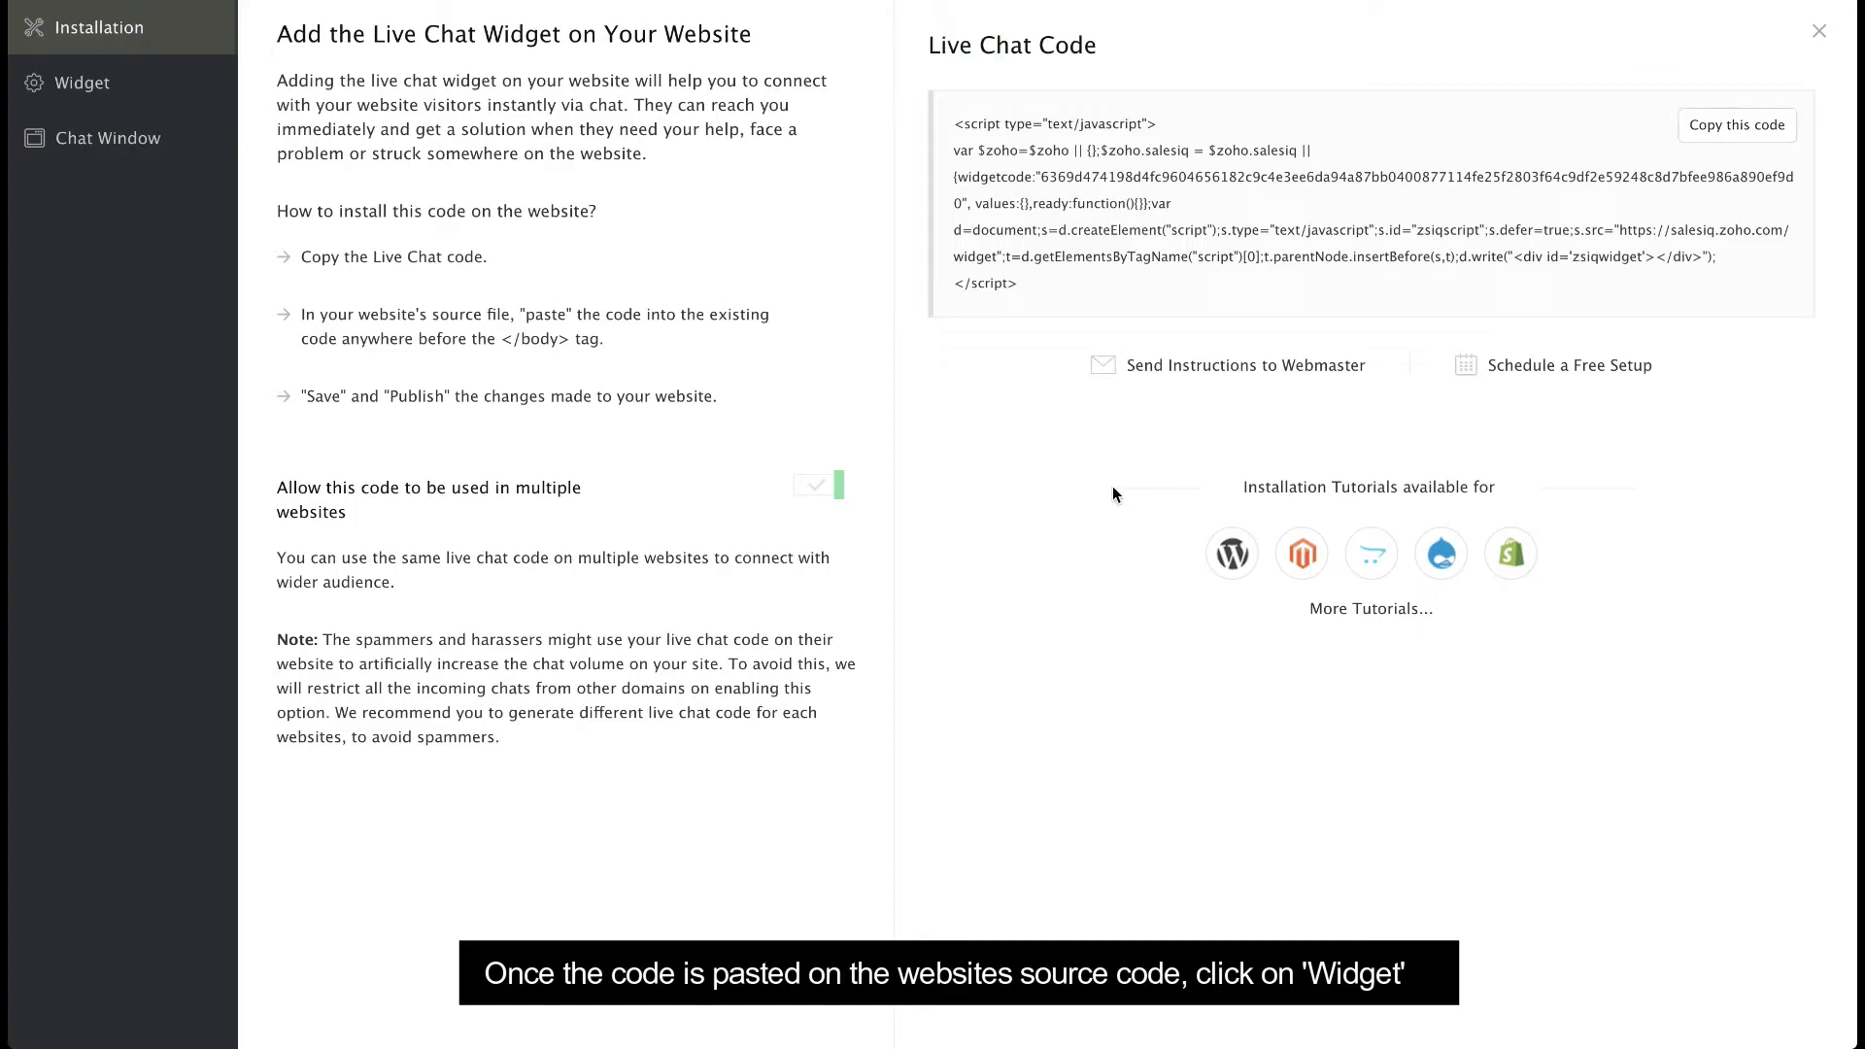
Open the Widget settings, where Float is marked as the current widget type
click(82, 81)
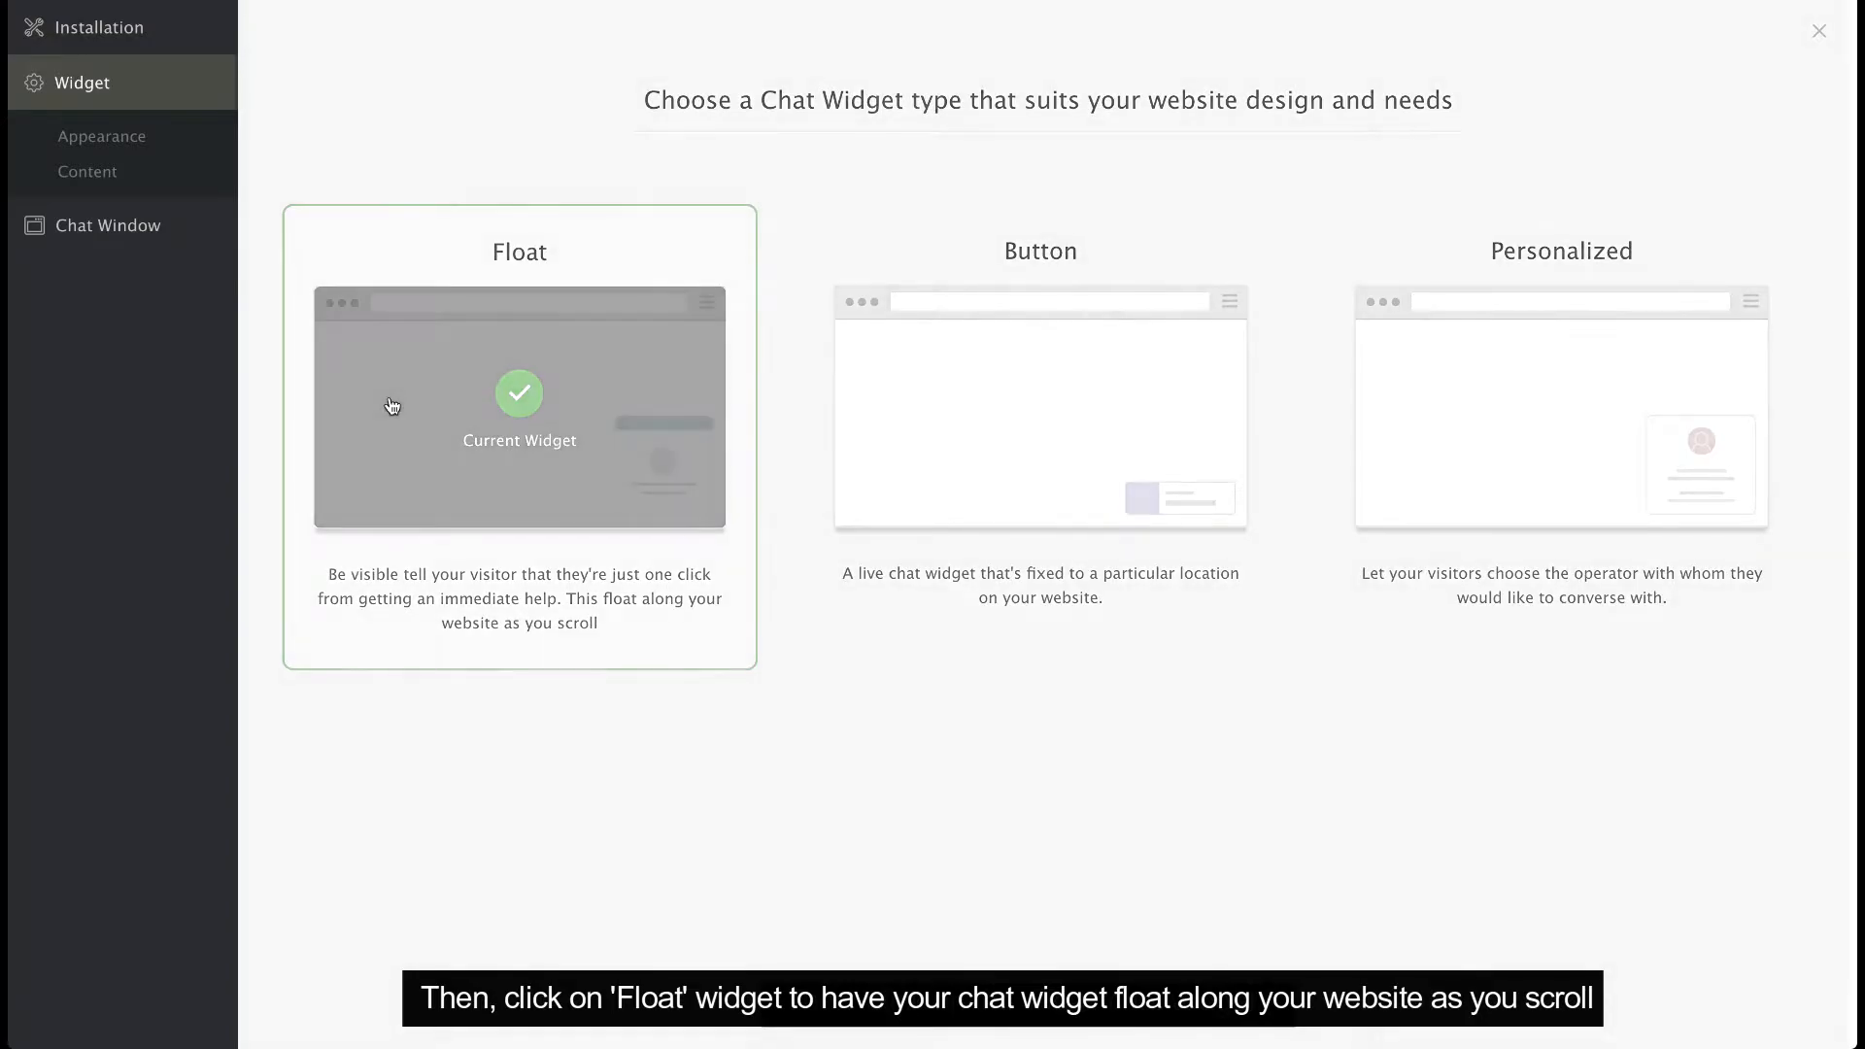
Choose the Float widget with the Link sticker style and a purple colour
click(518, 407)
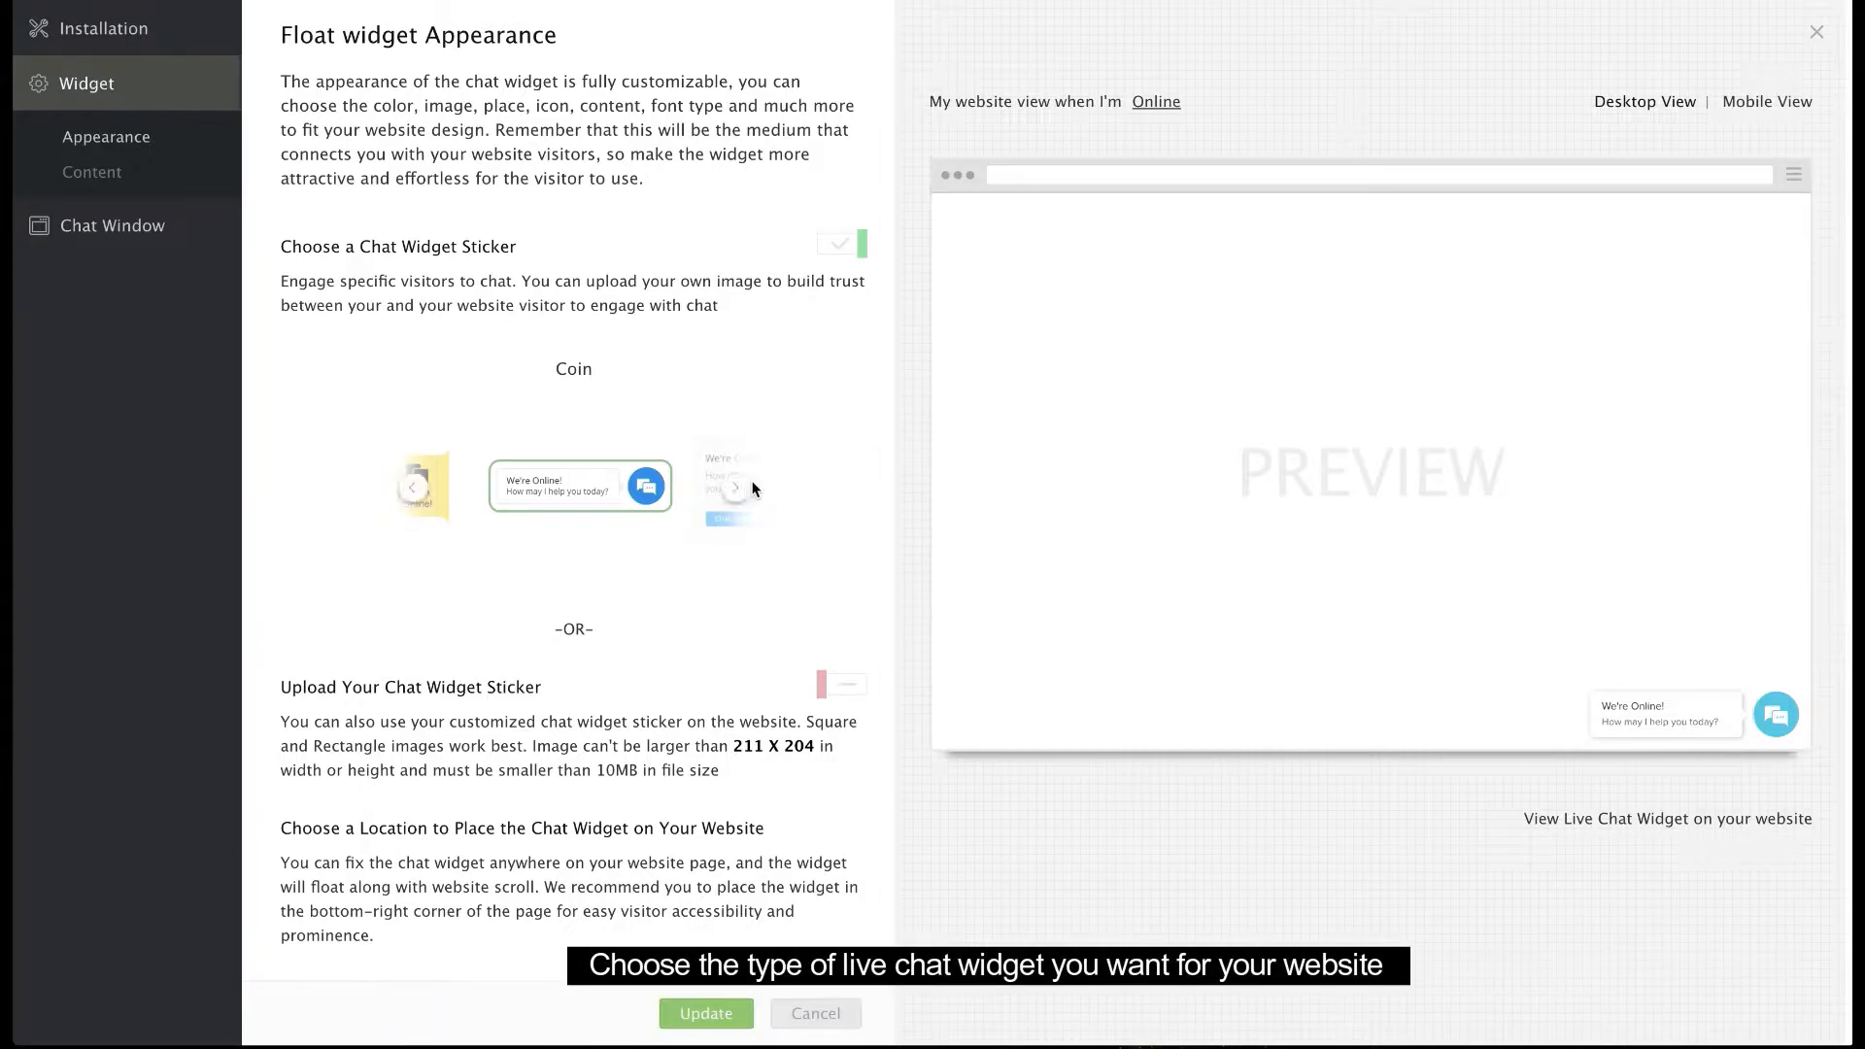
click(735, 488)
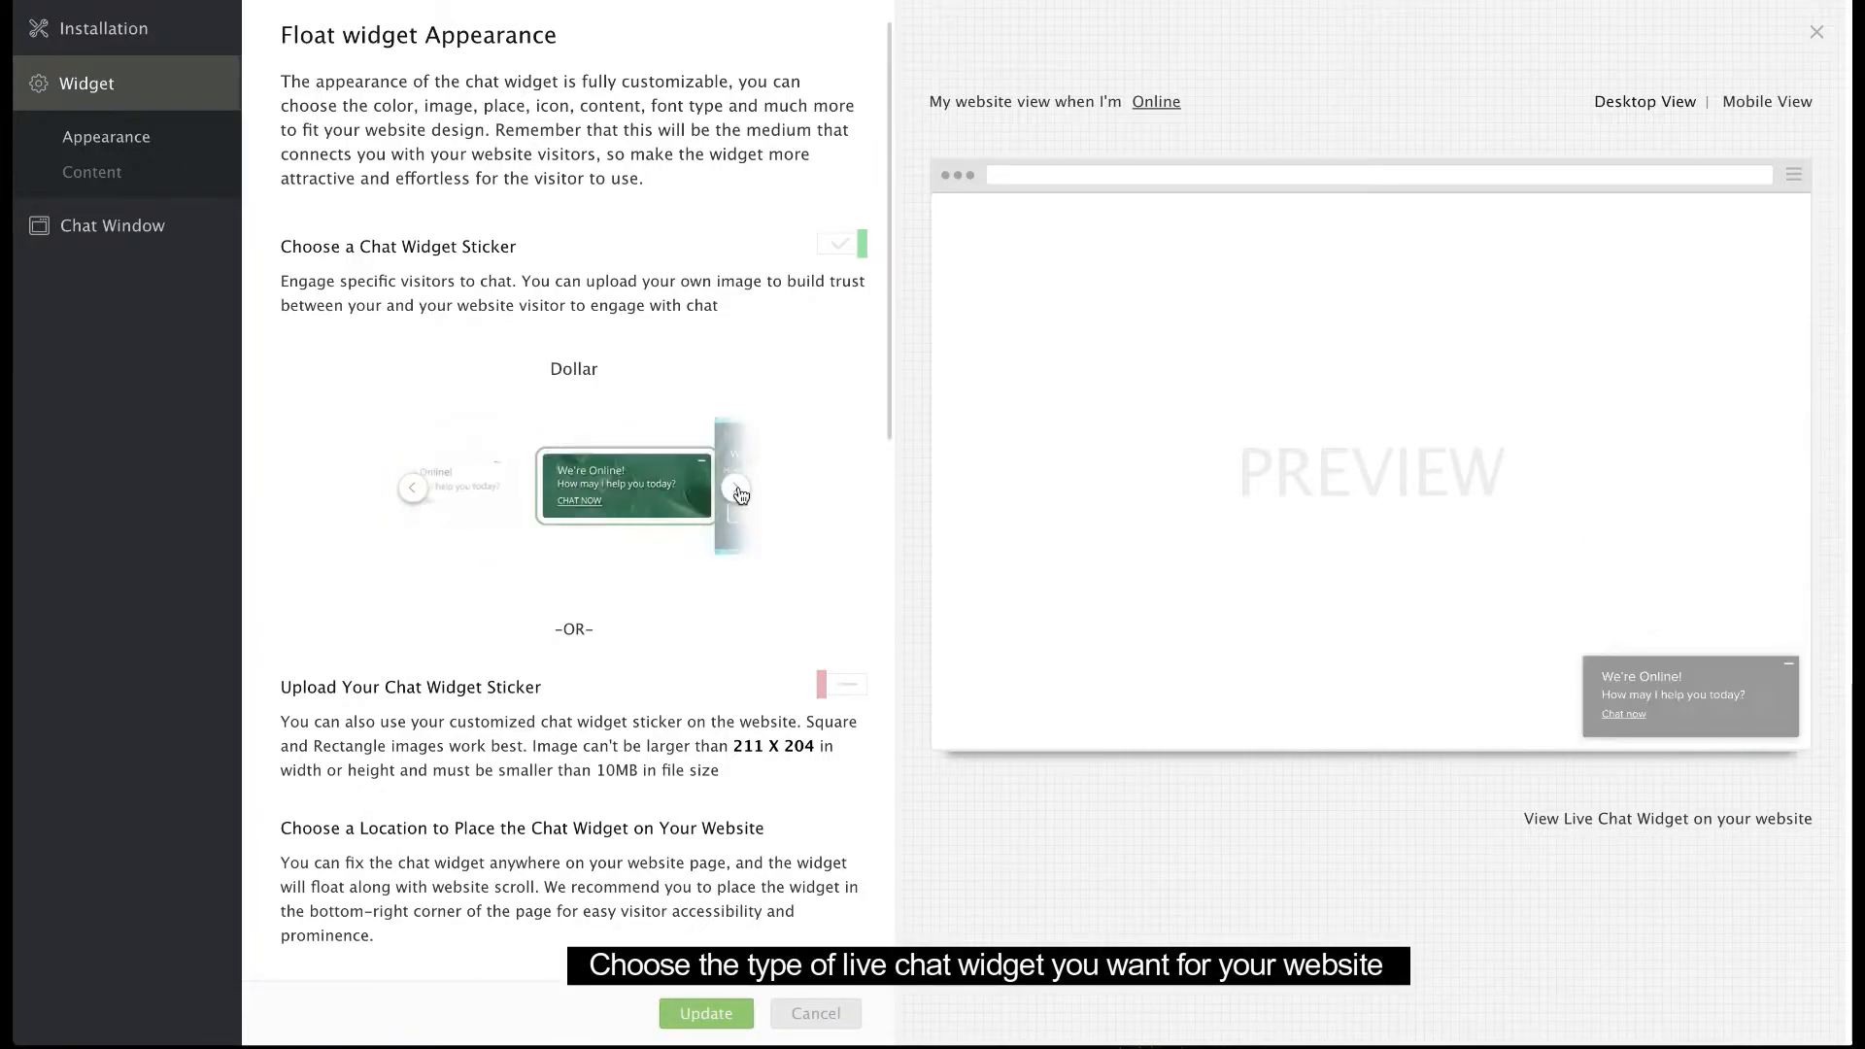
click(736, 487)
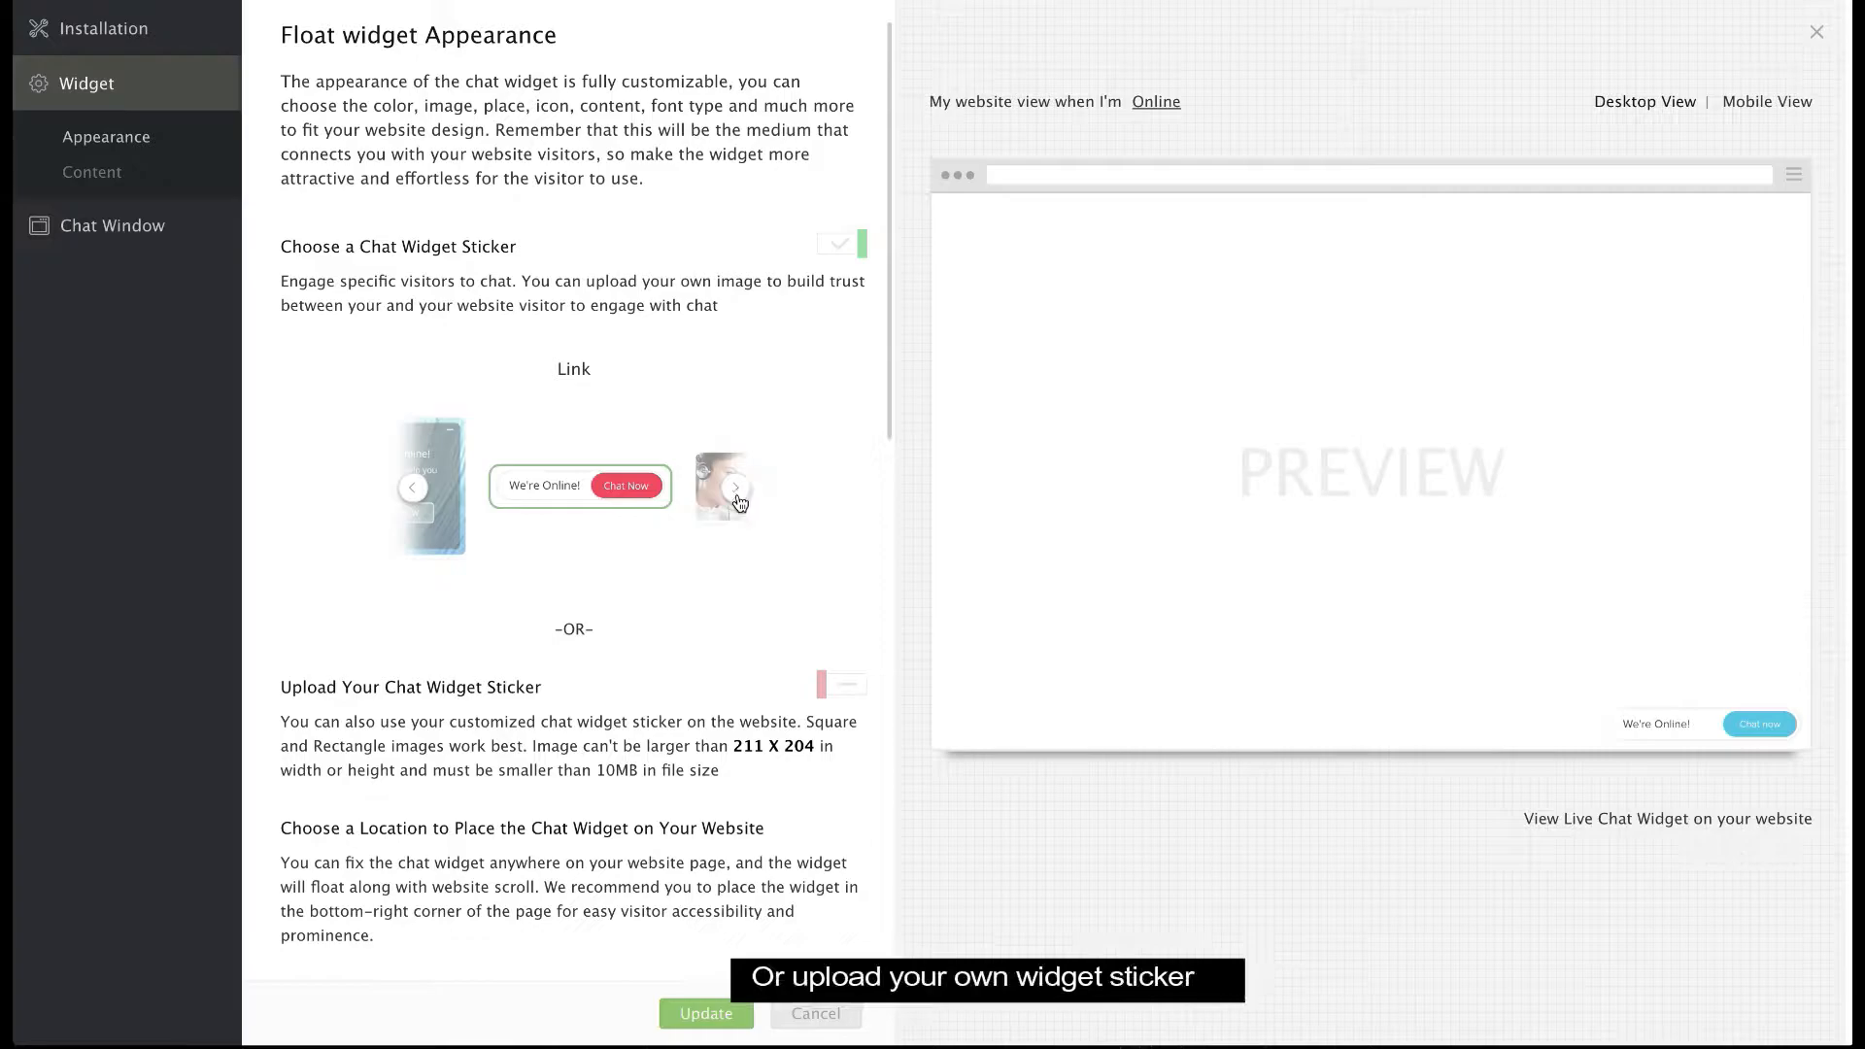
scroll(down, 3)
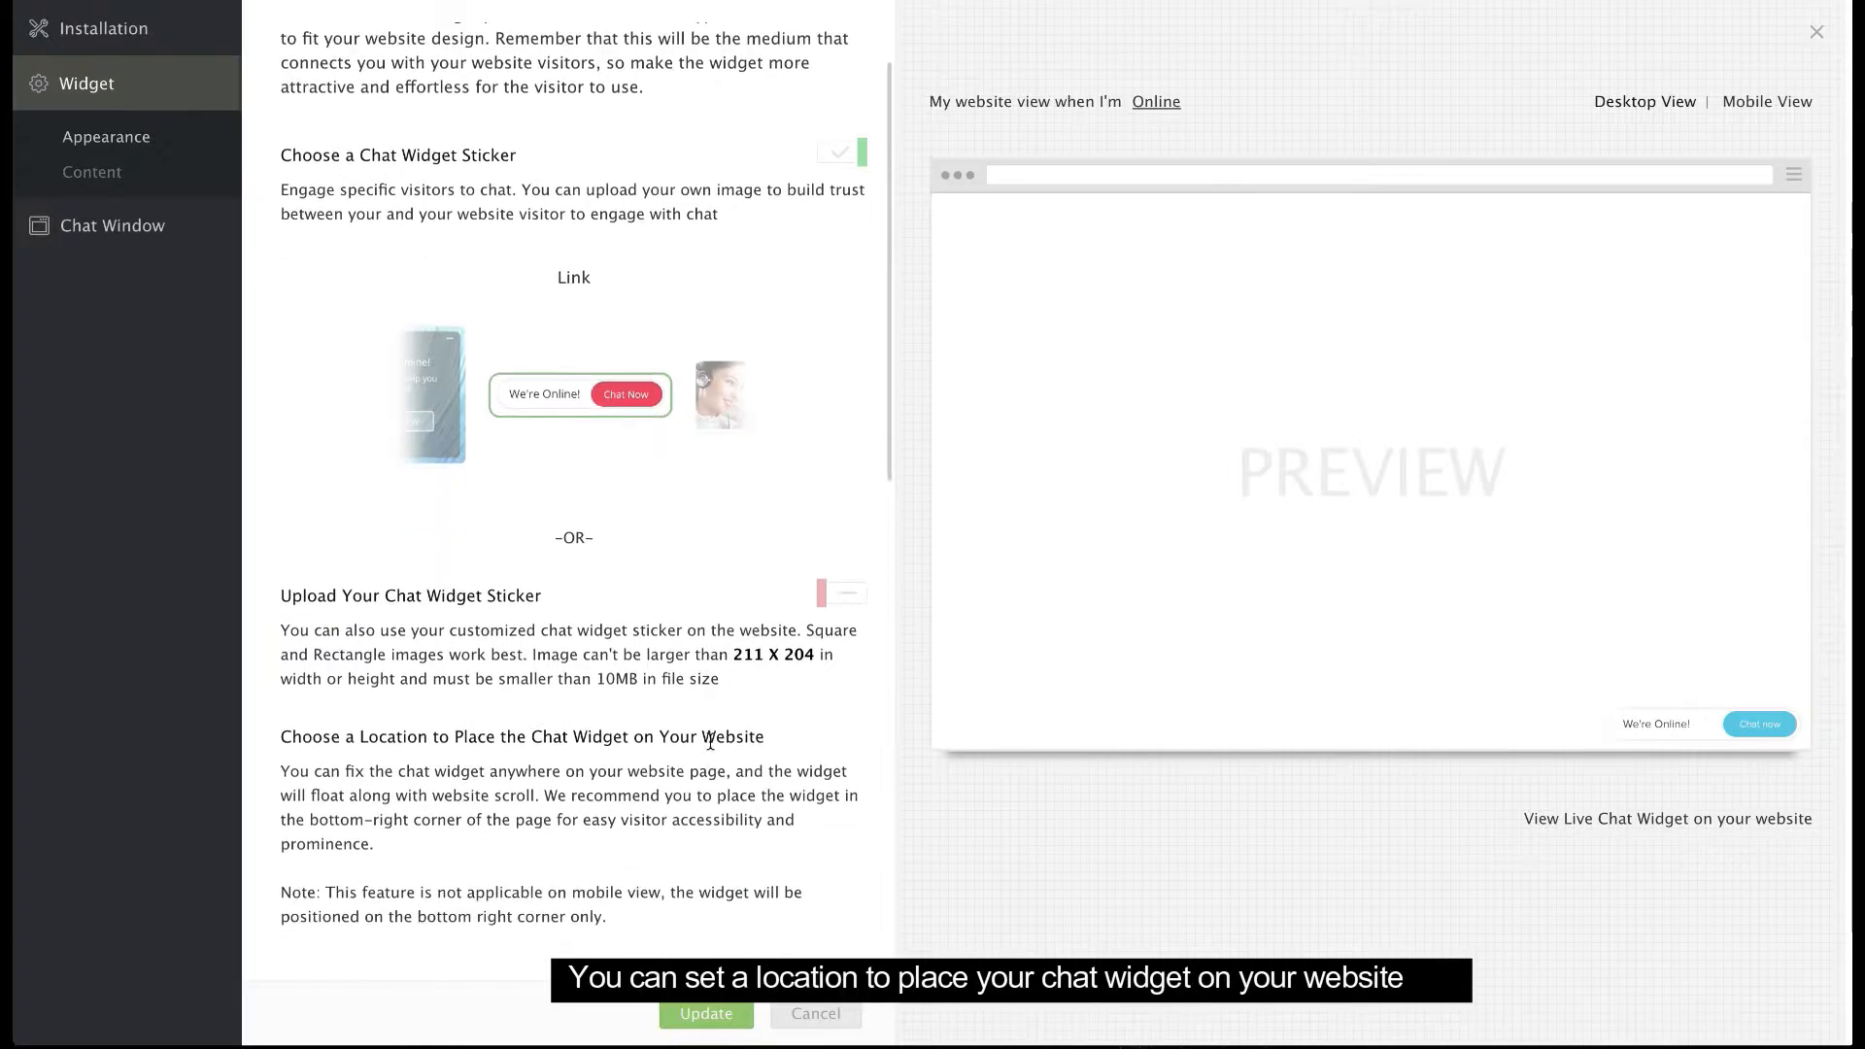
scroll(down, 3)
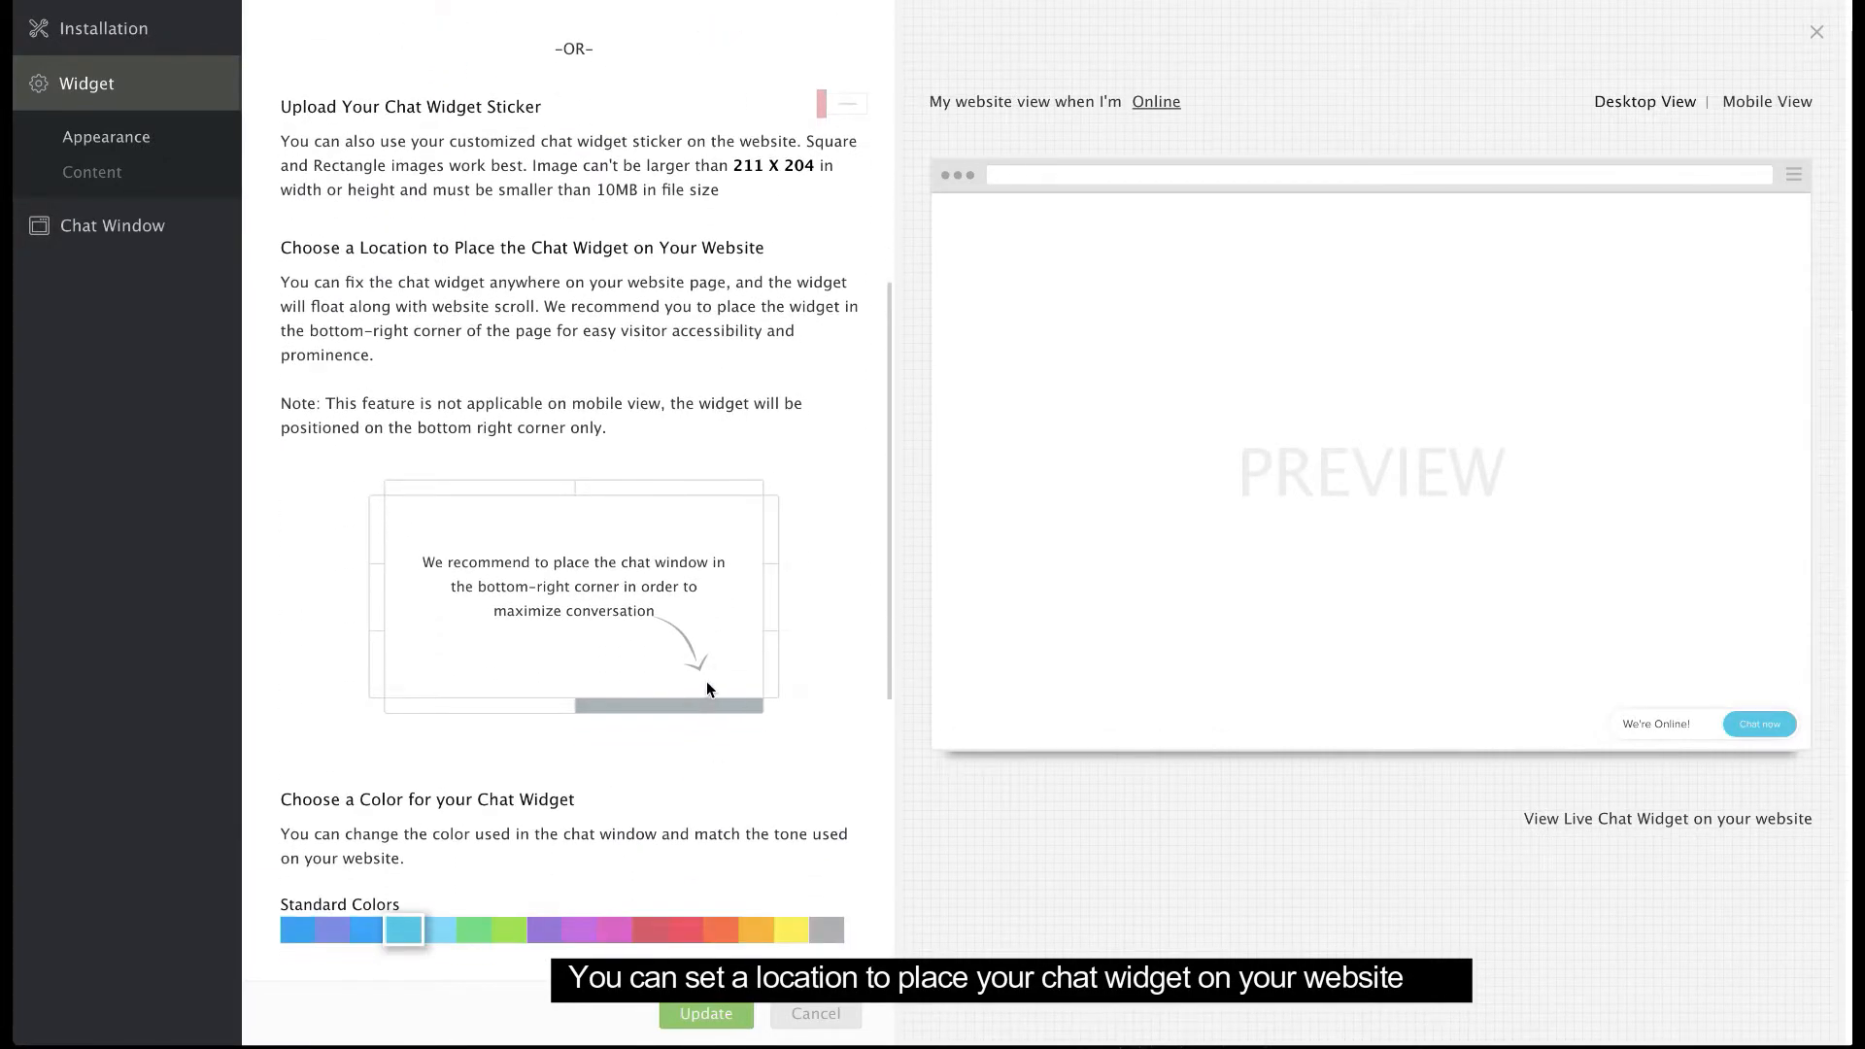
scroll(down, 3)
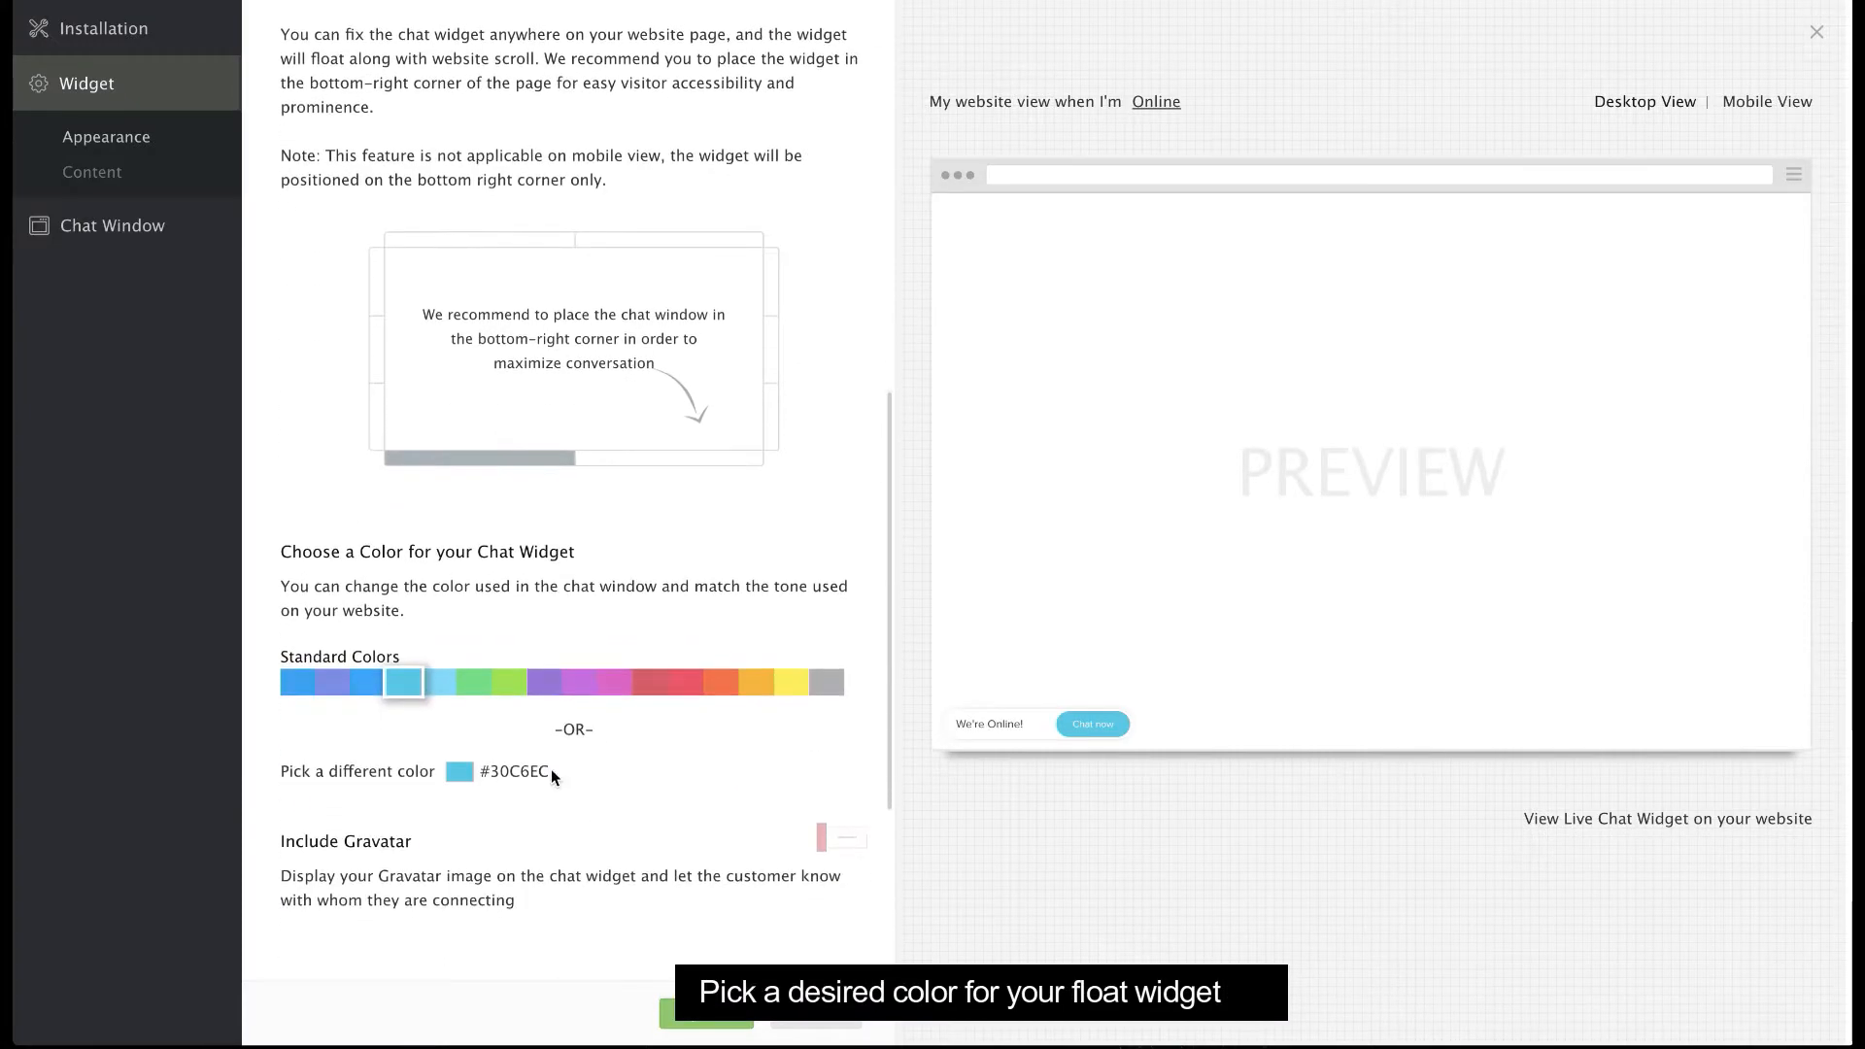
click(582, 682)
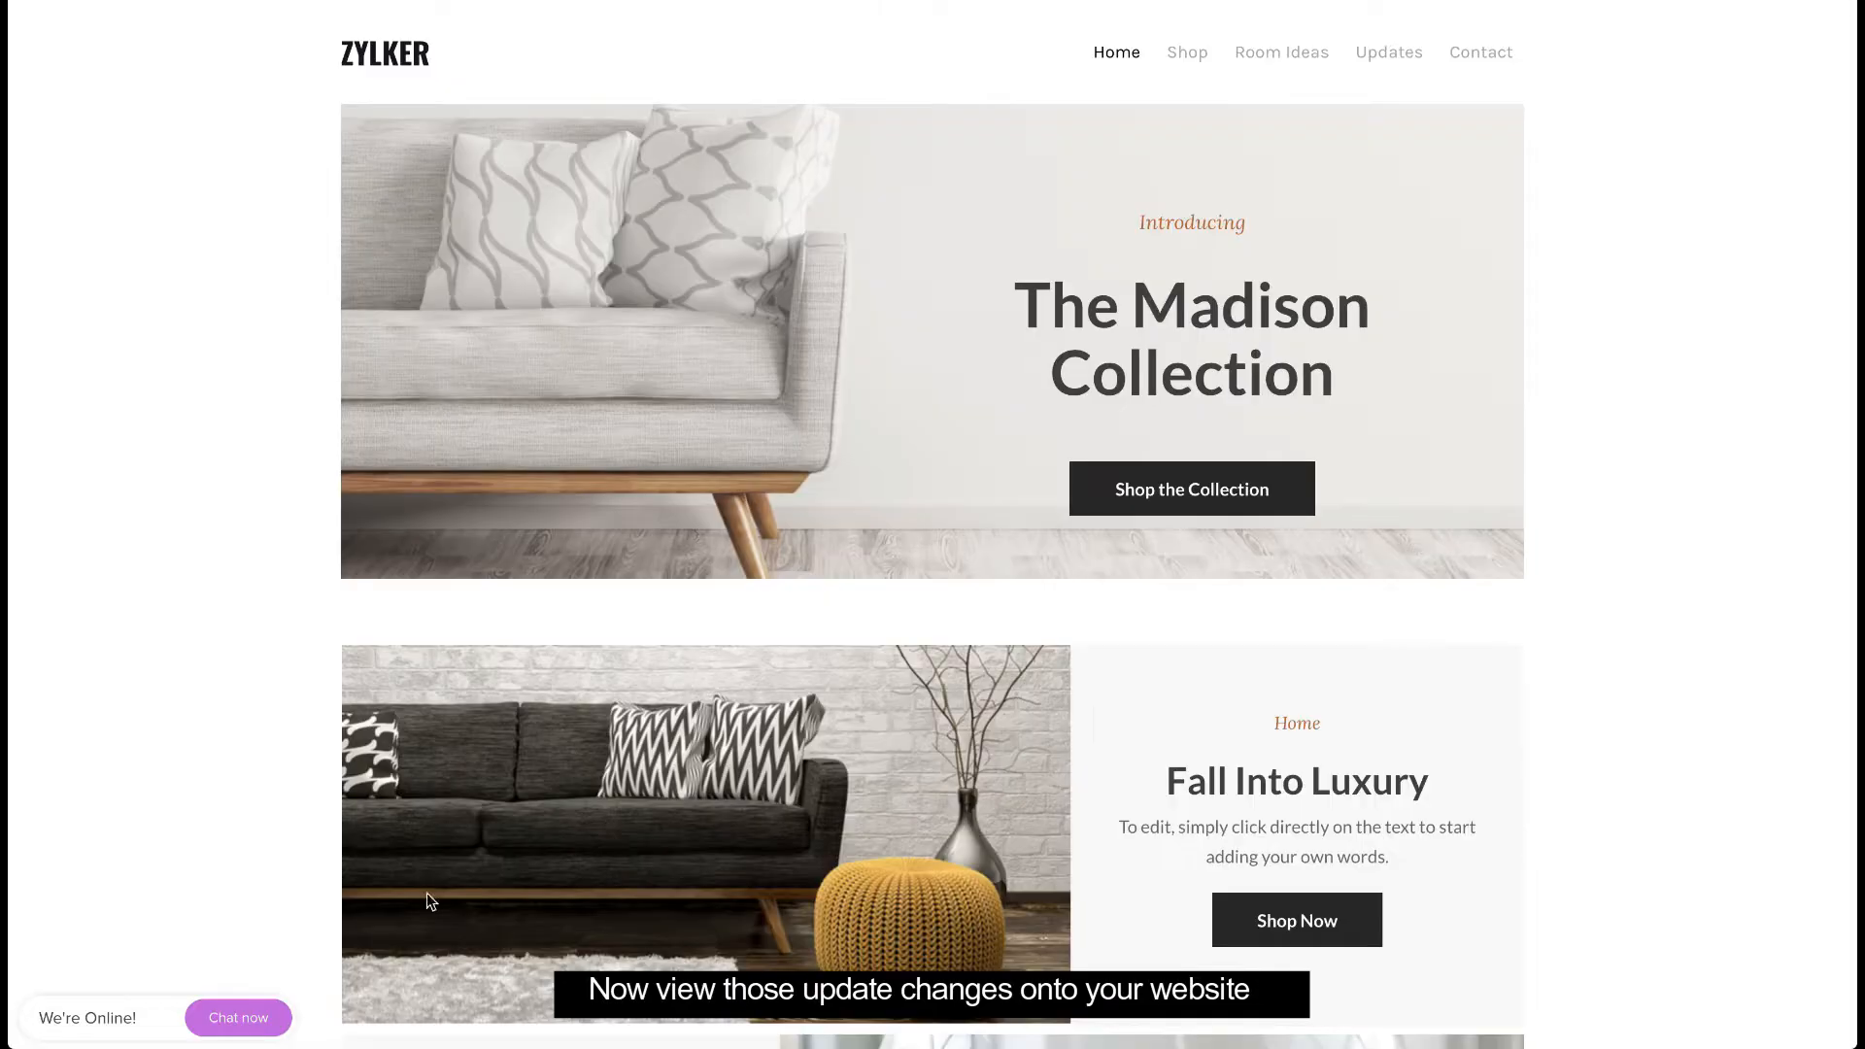
mouse_move(408, 406)
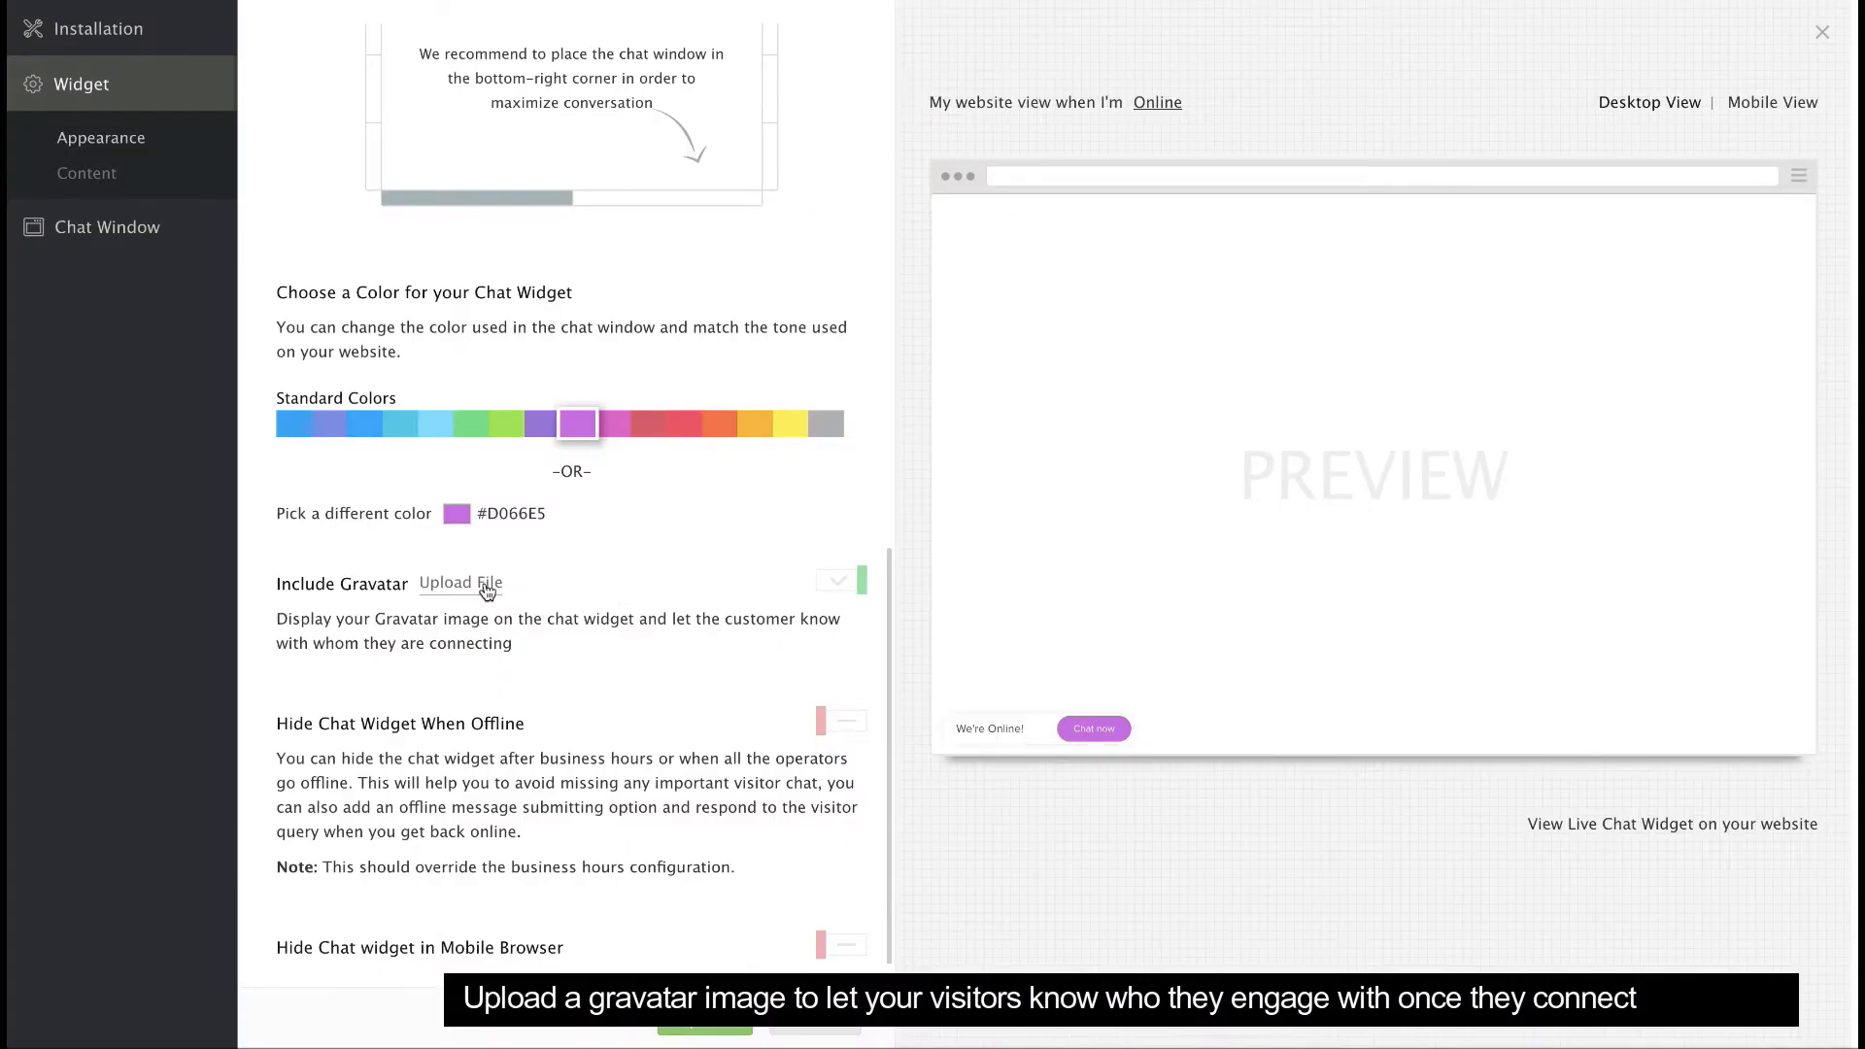
mouse_move(825, 595)
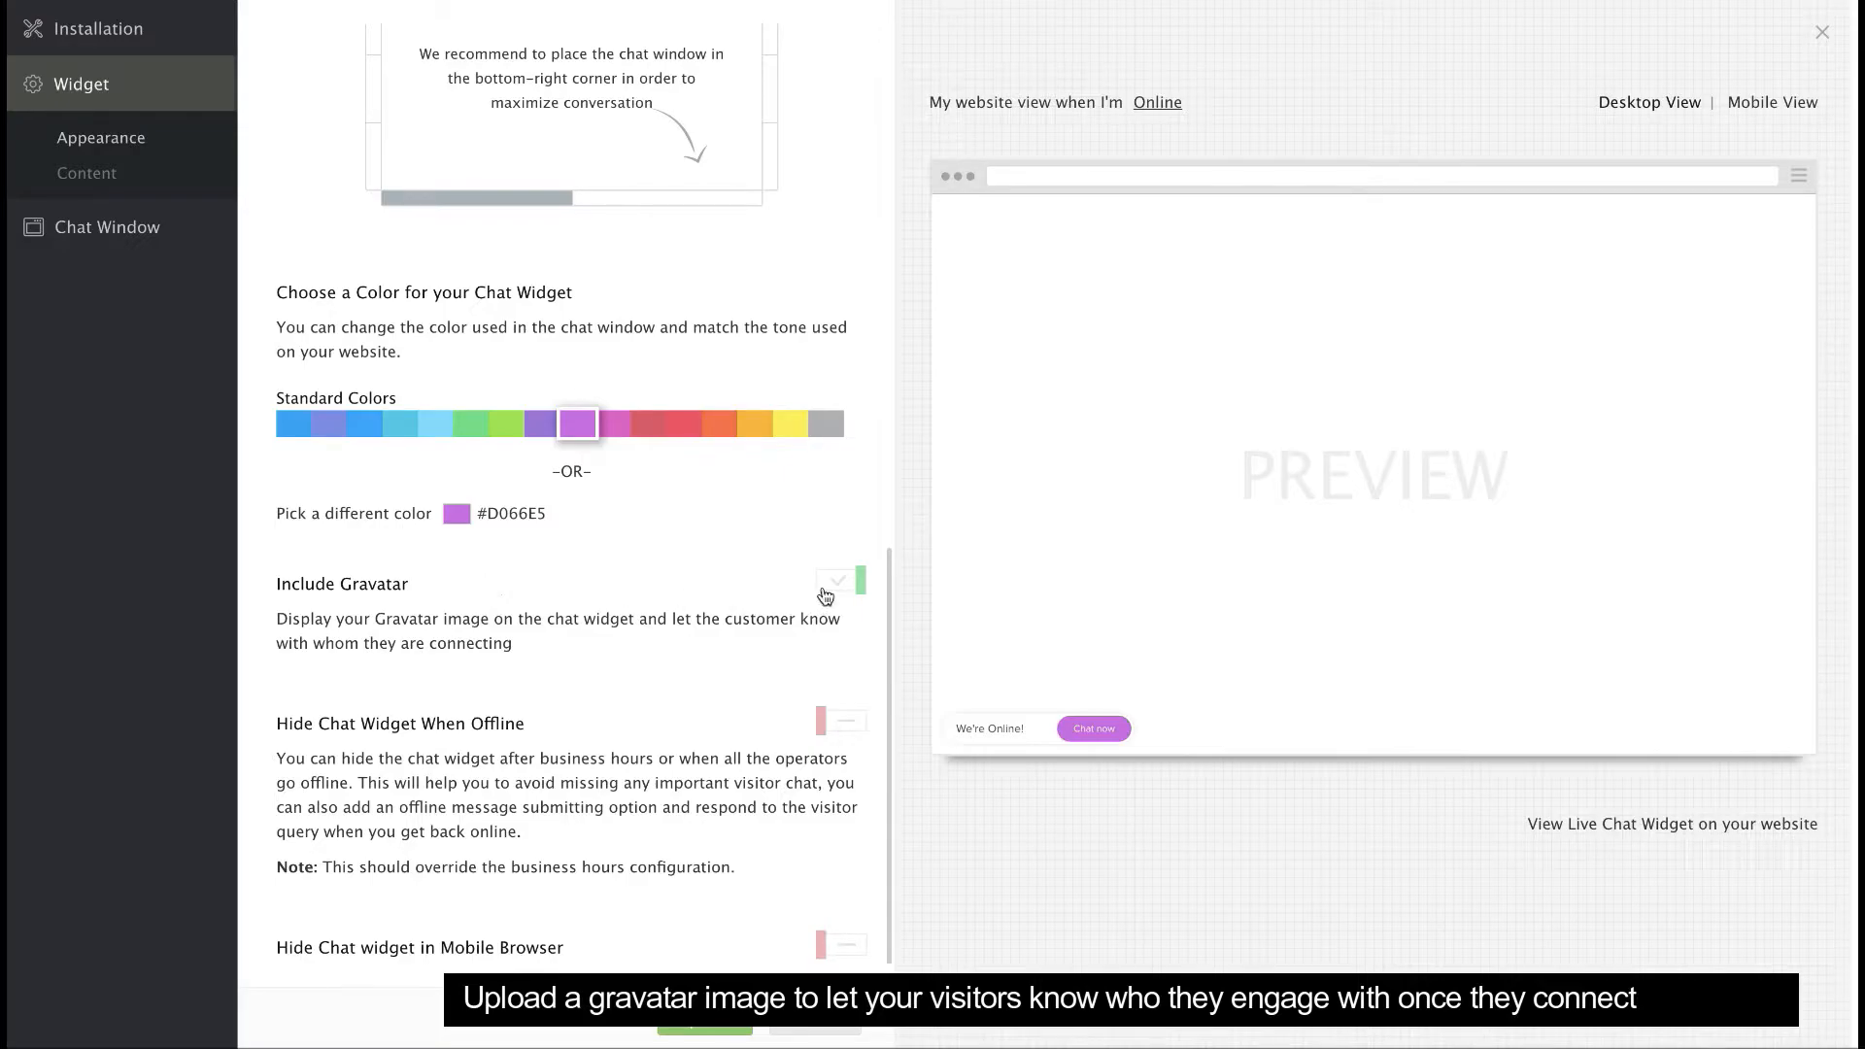
Turn off Gravatar, keep hide-on-mobile off, update, and go to widget Content
click(838, 581)
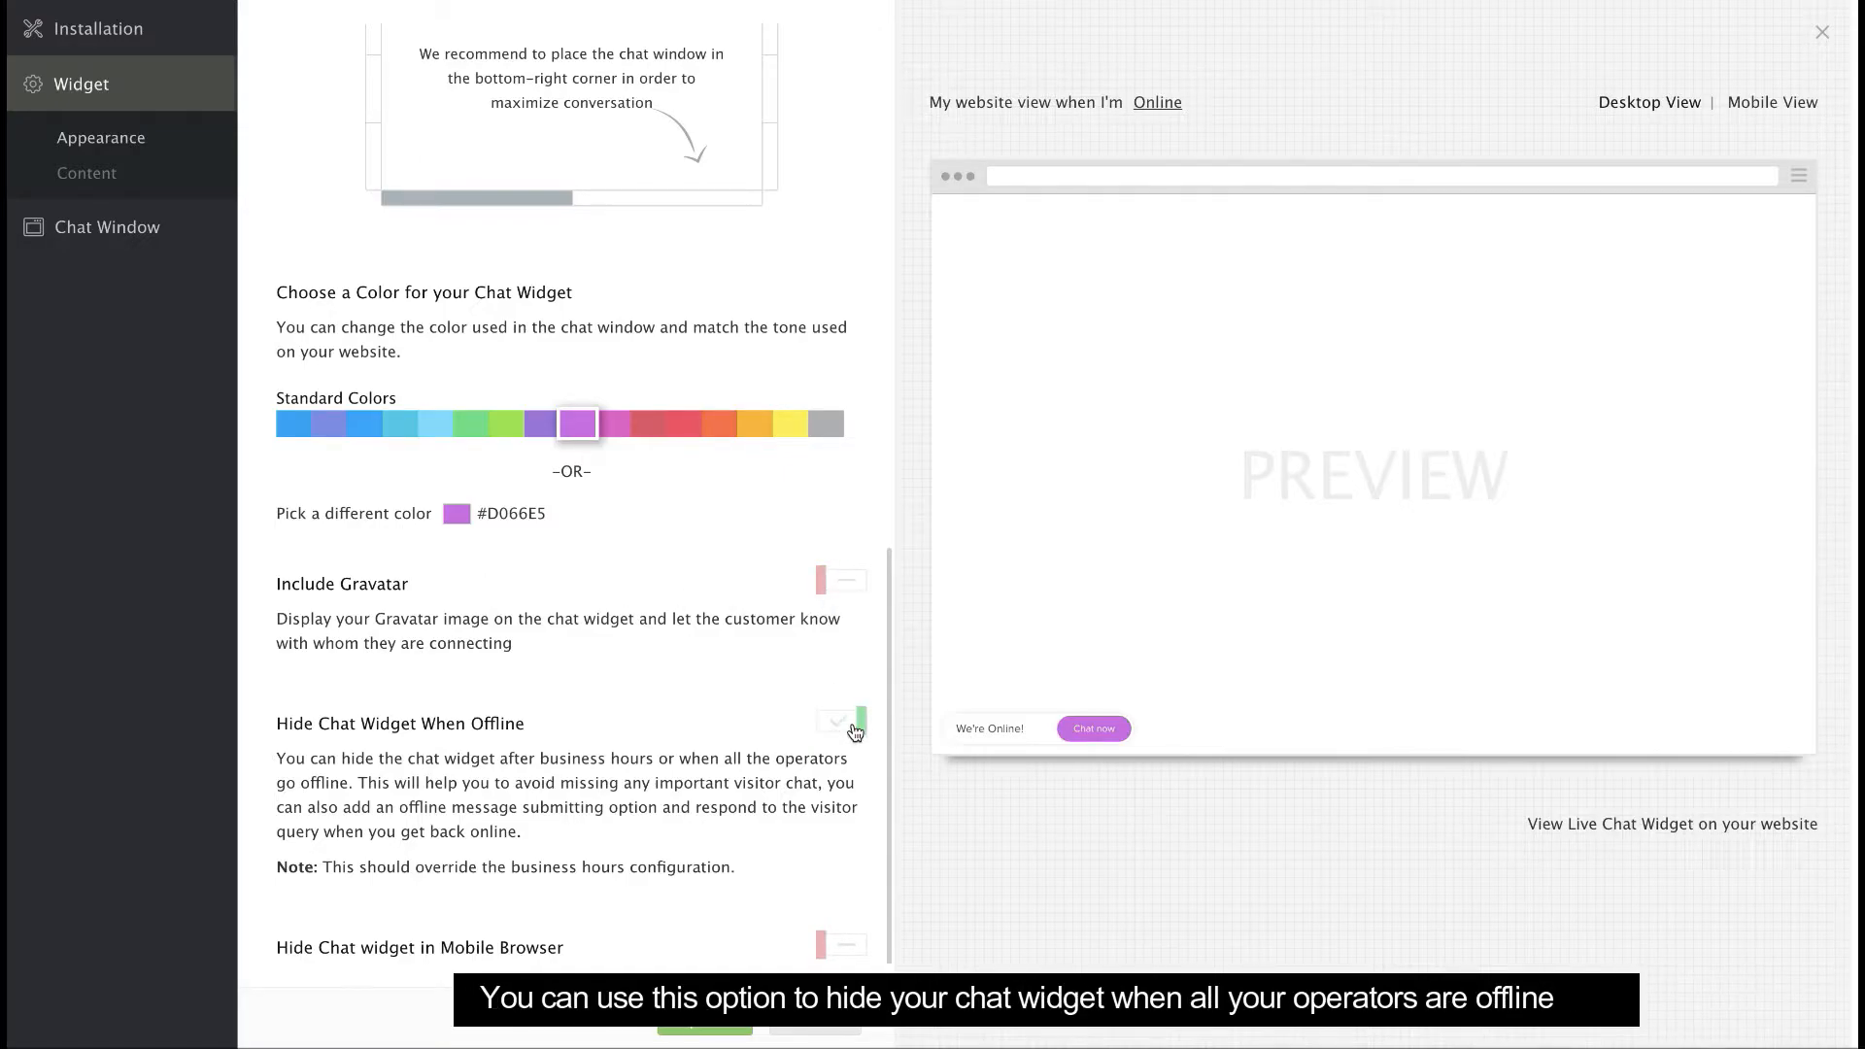
scroll(down, 3)
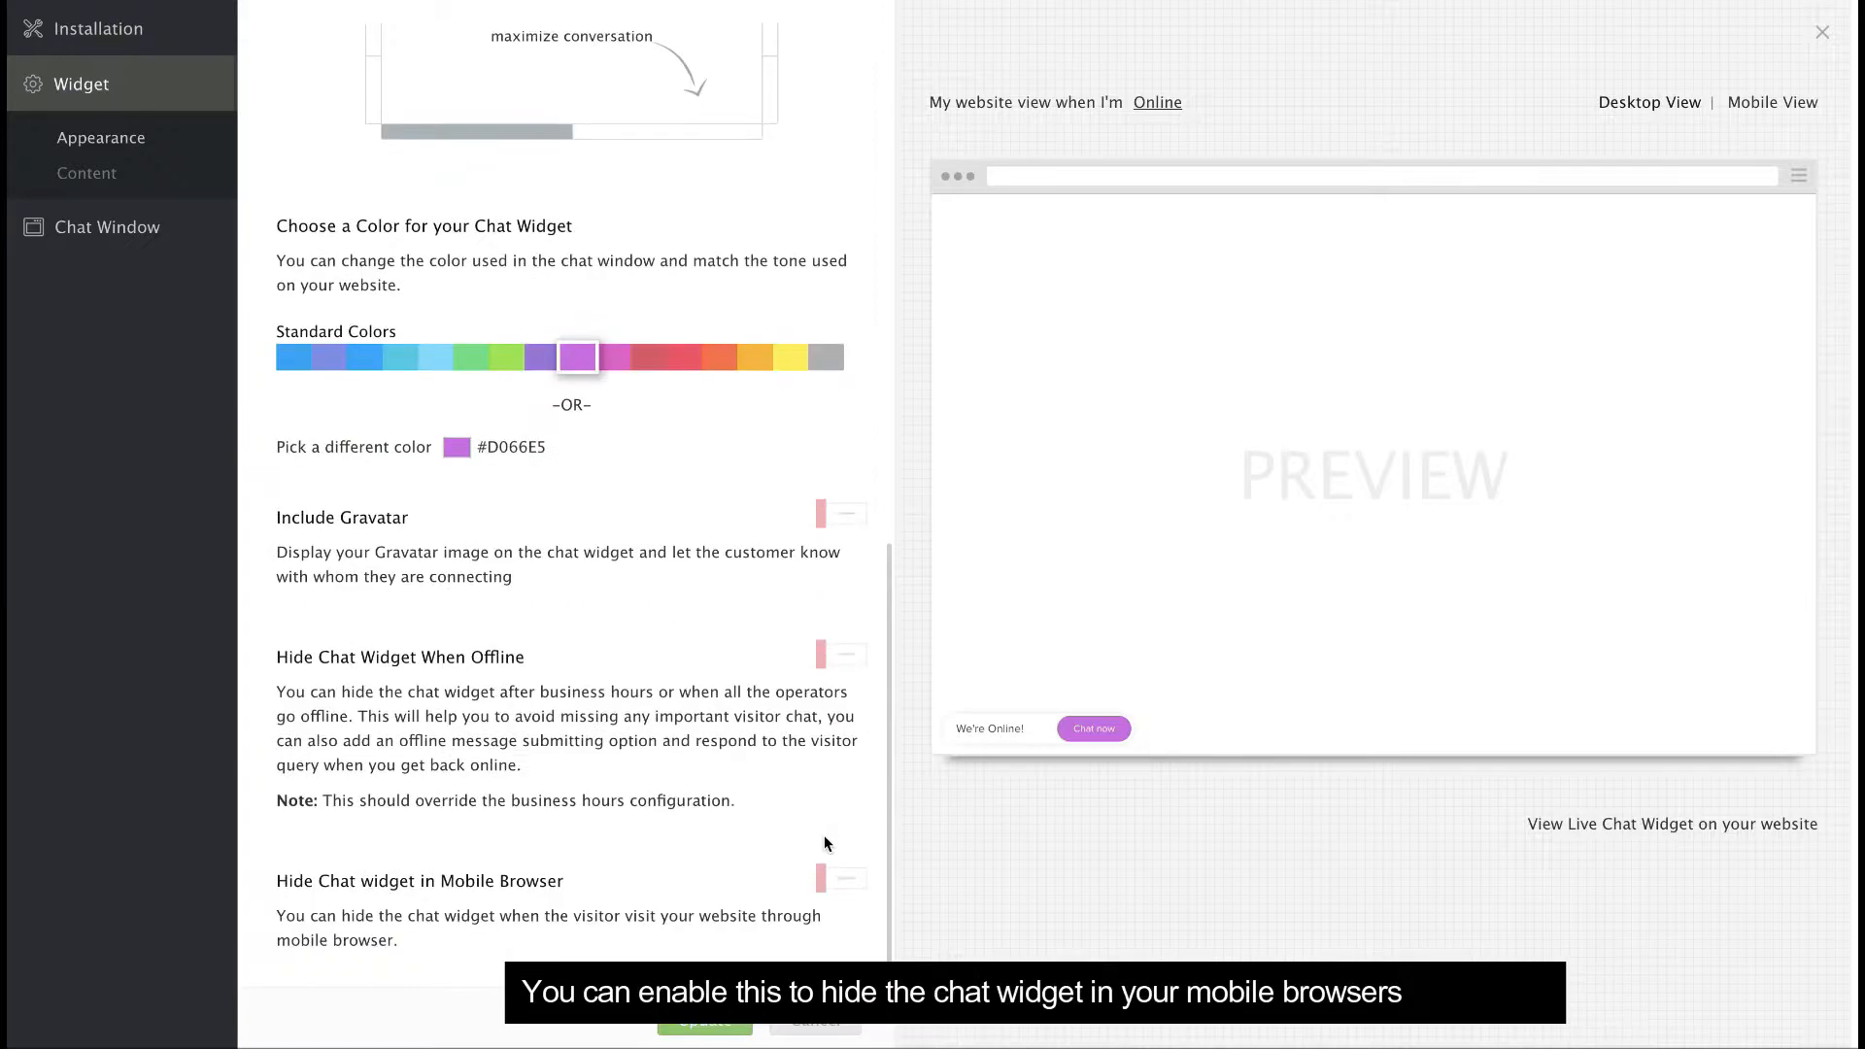
click(841, 879)
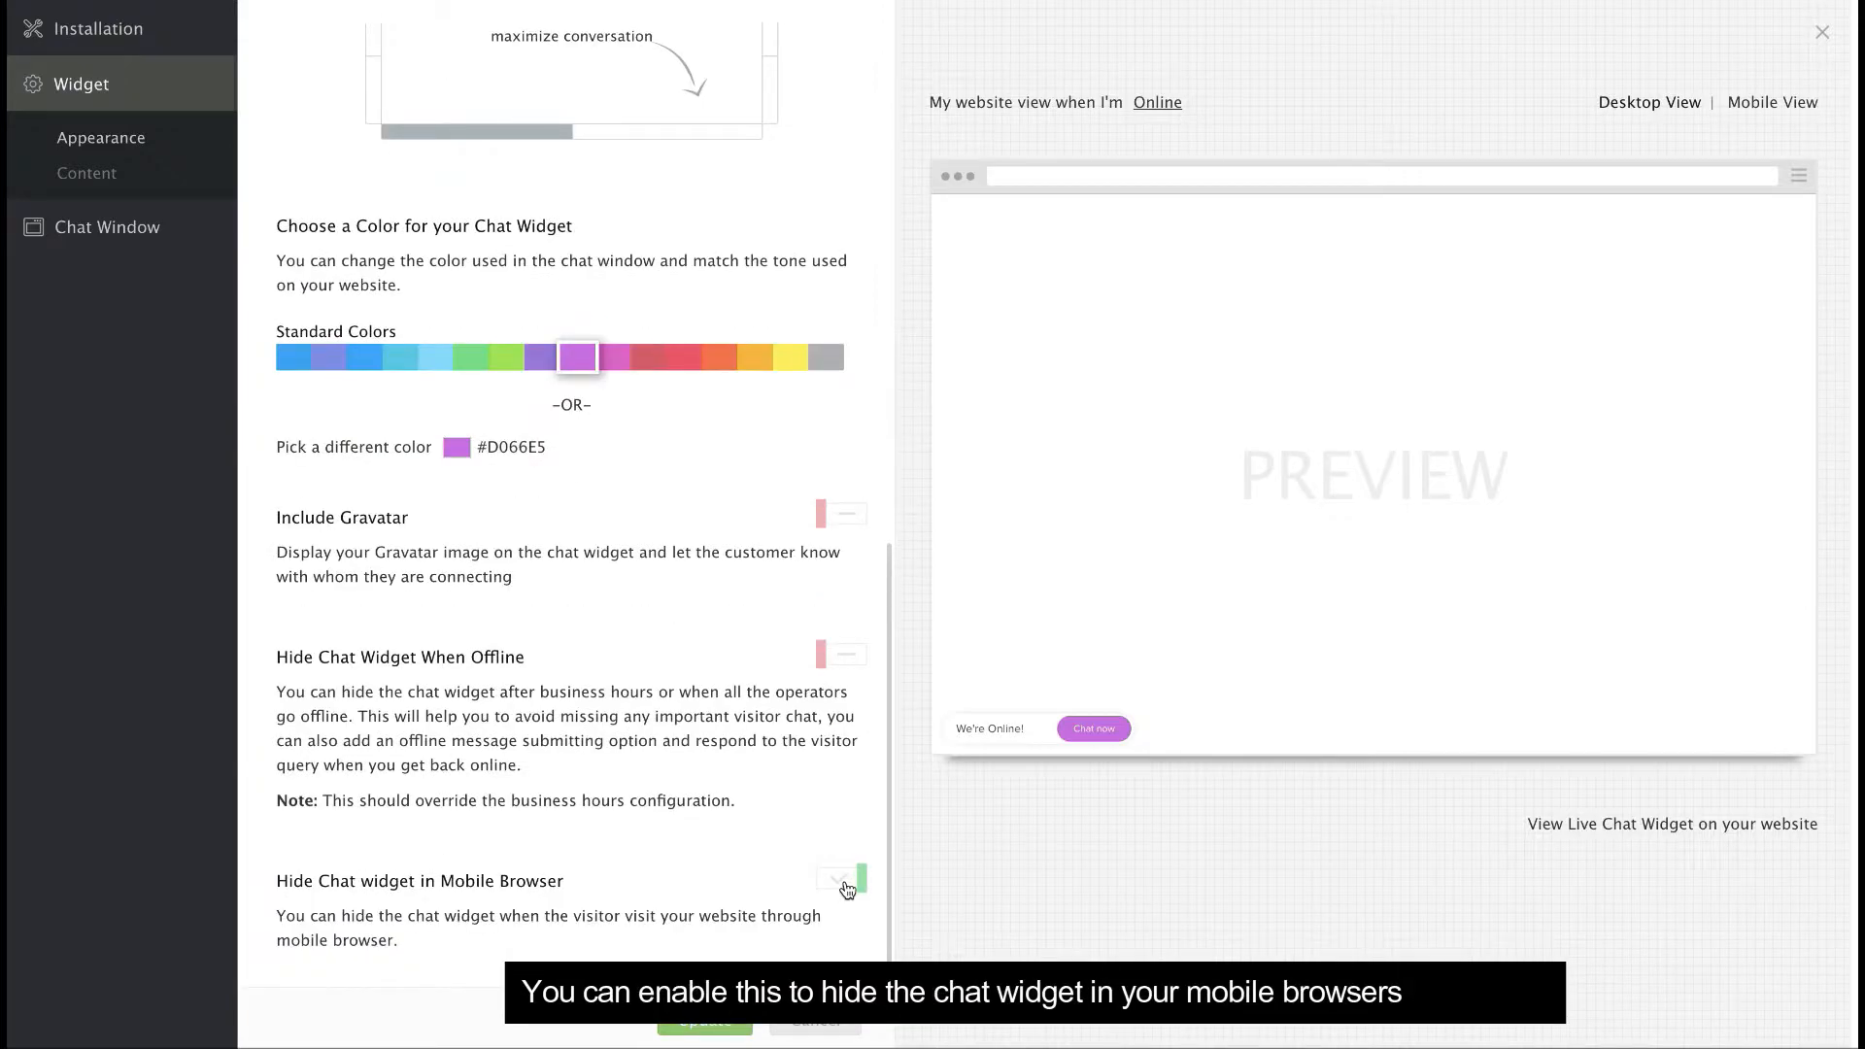
click(839, 880)
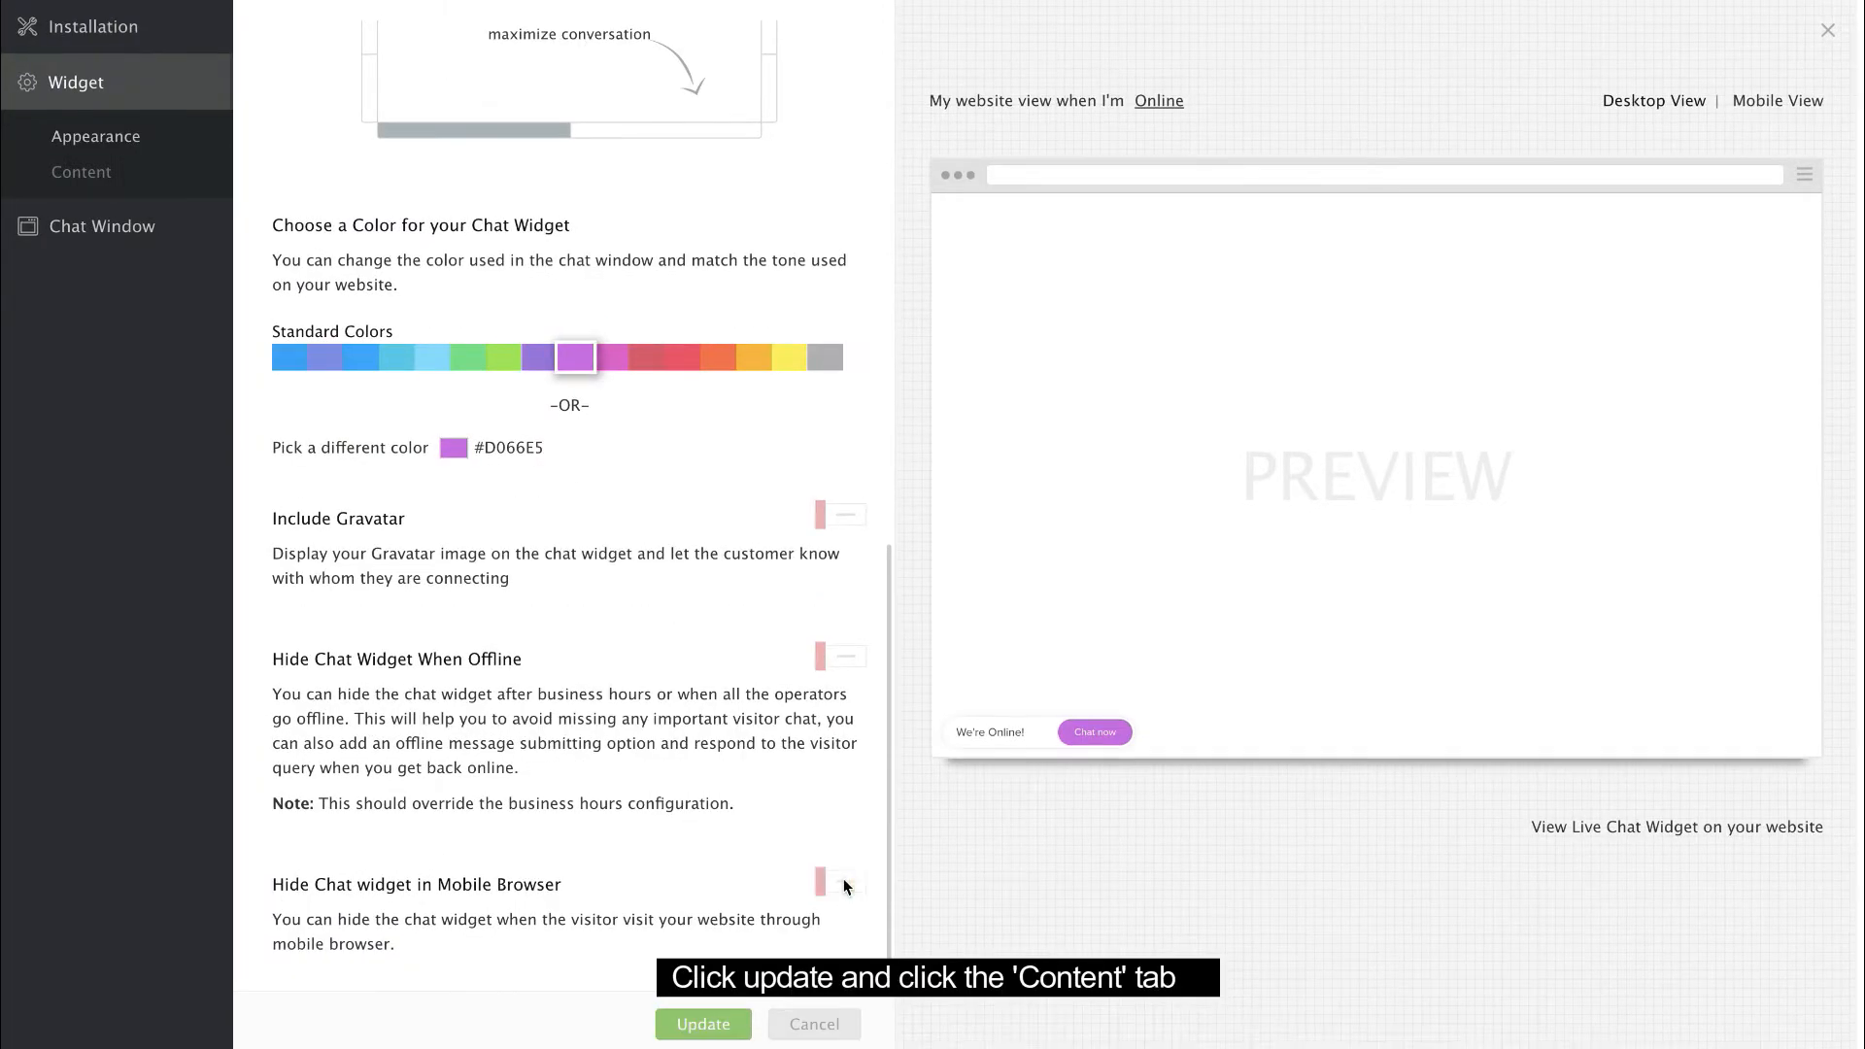
click(701, 1024)
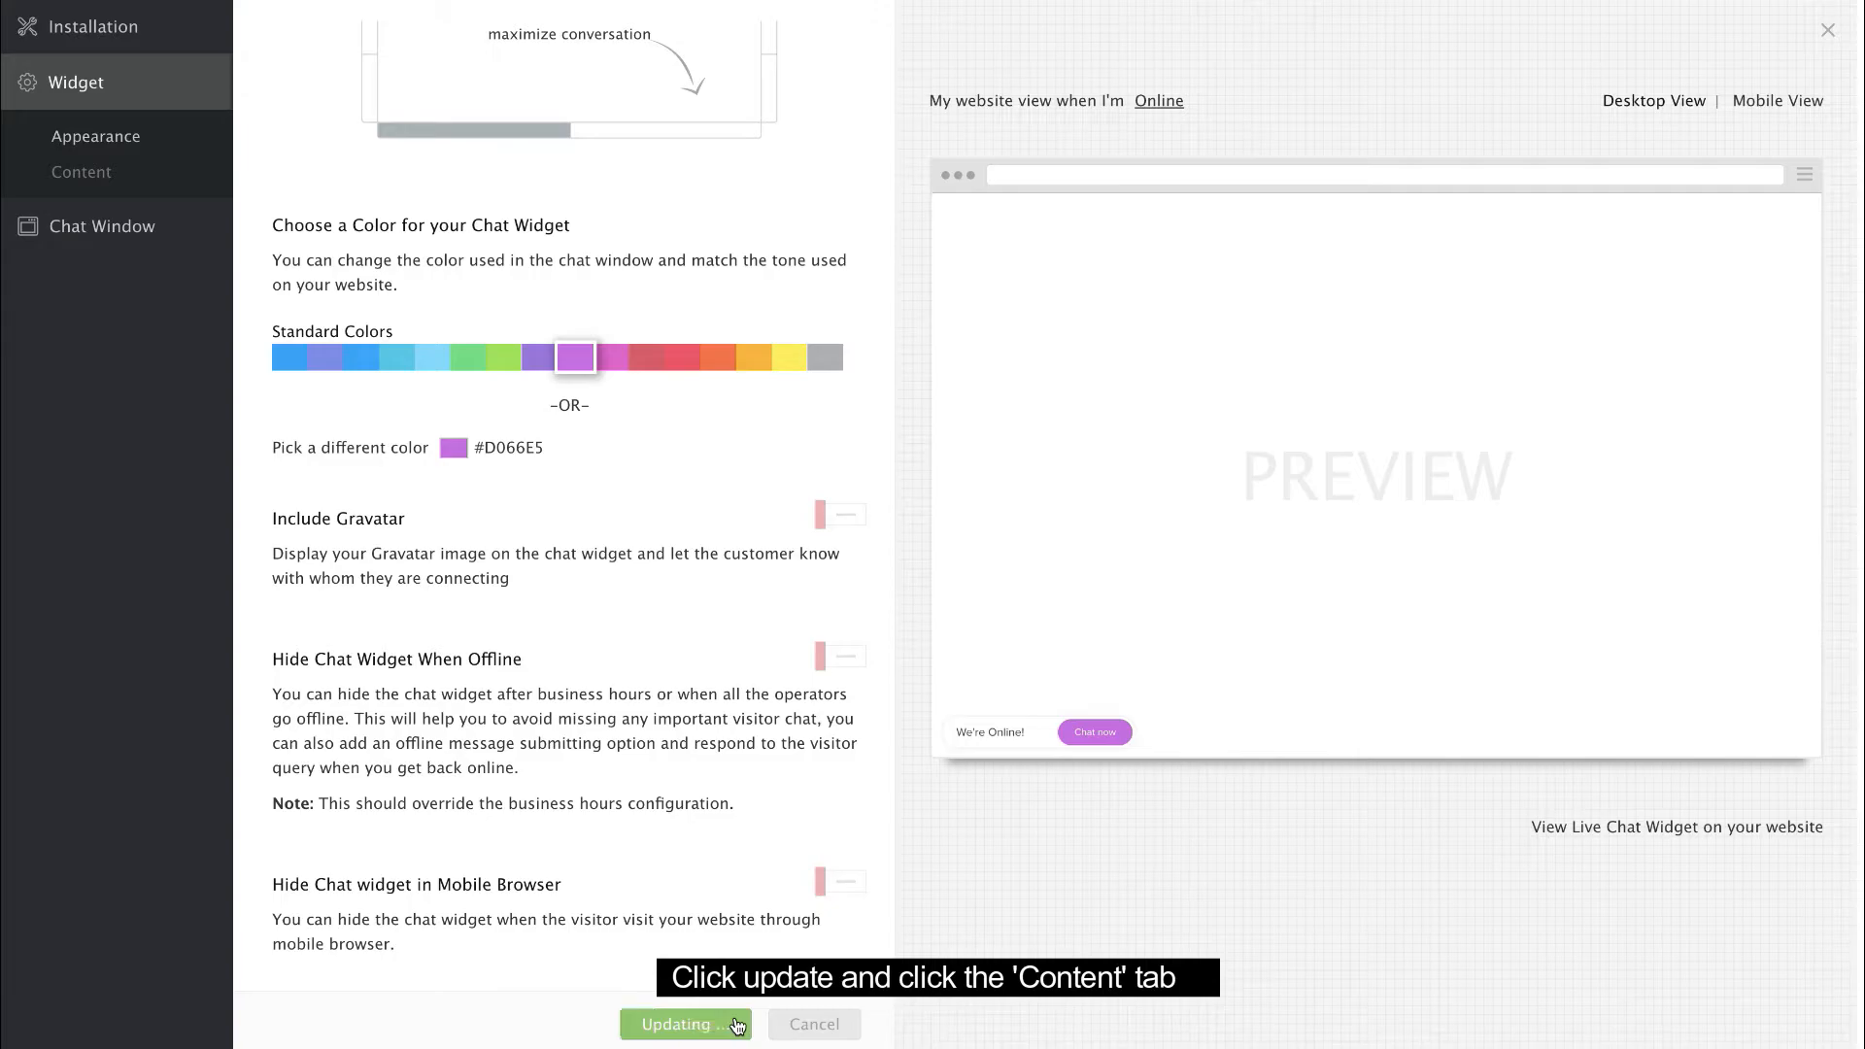
click(676, 1022)
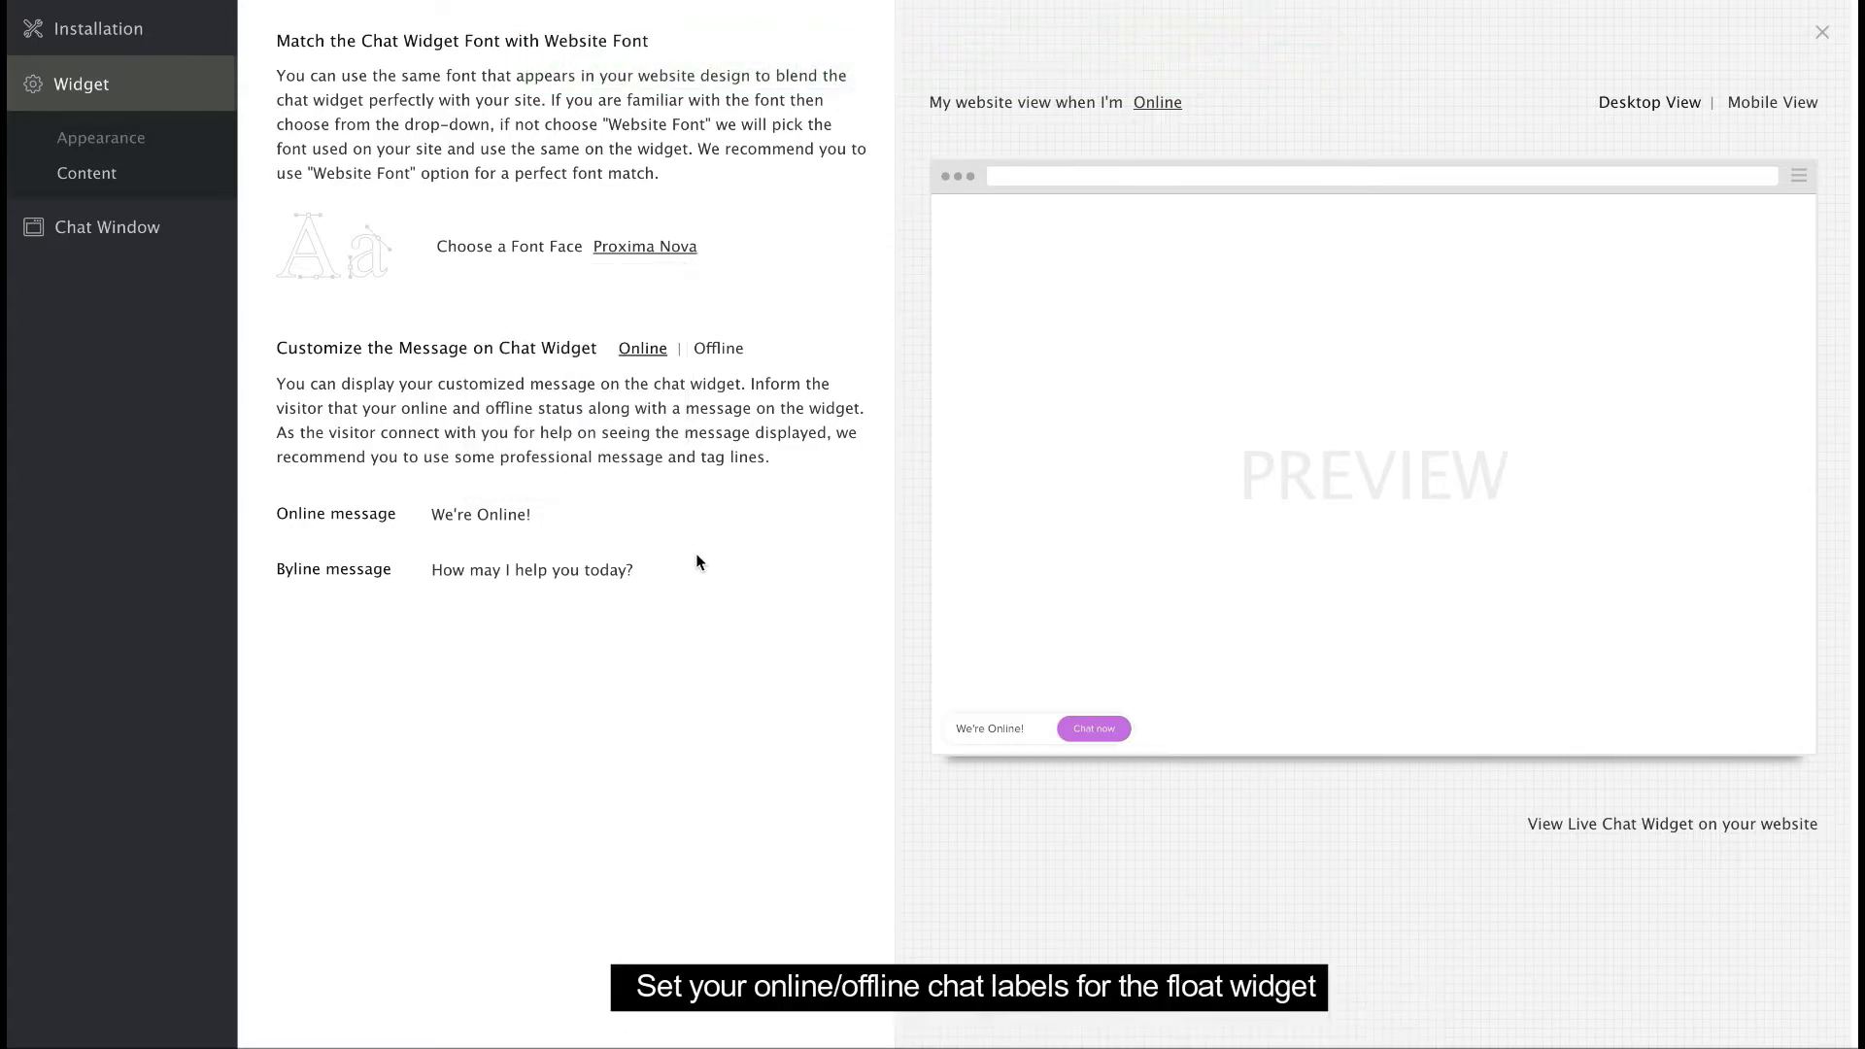
mouse_move(554, 570)
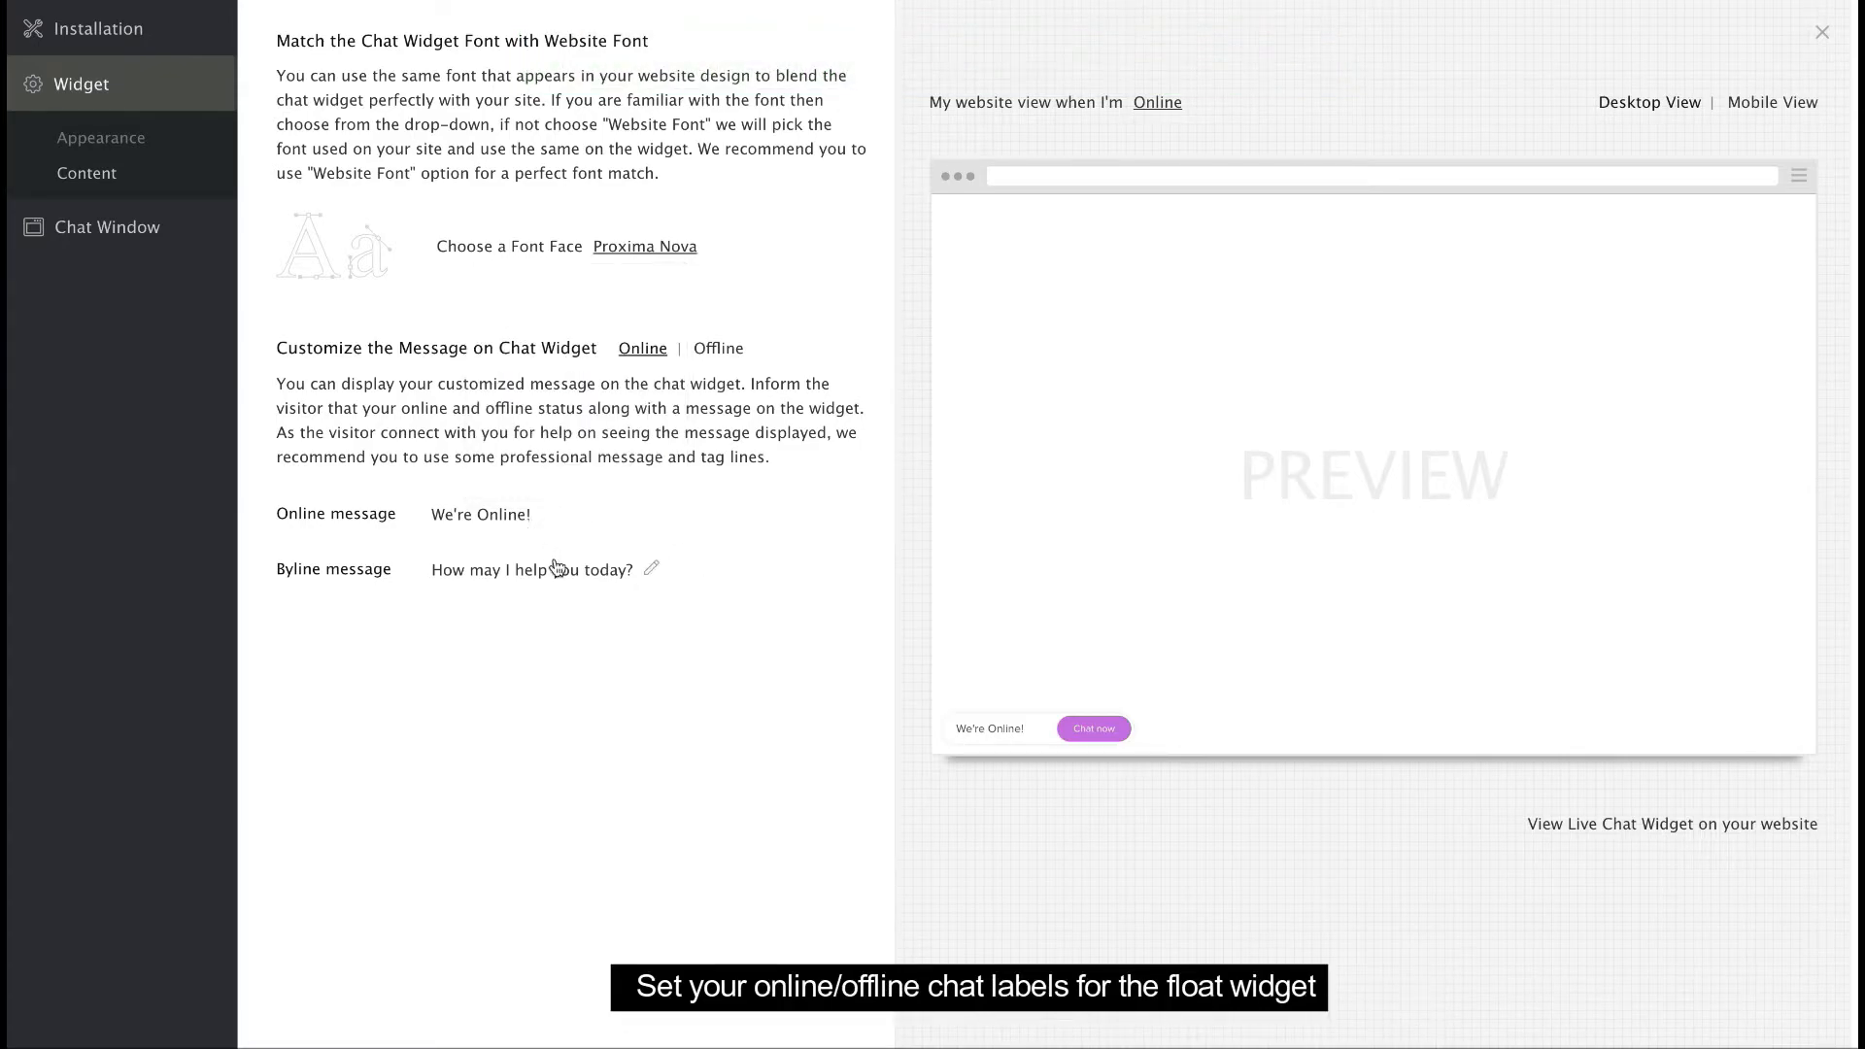
Review the widget's offline and online messages and save the content
click(717, 349)
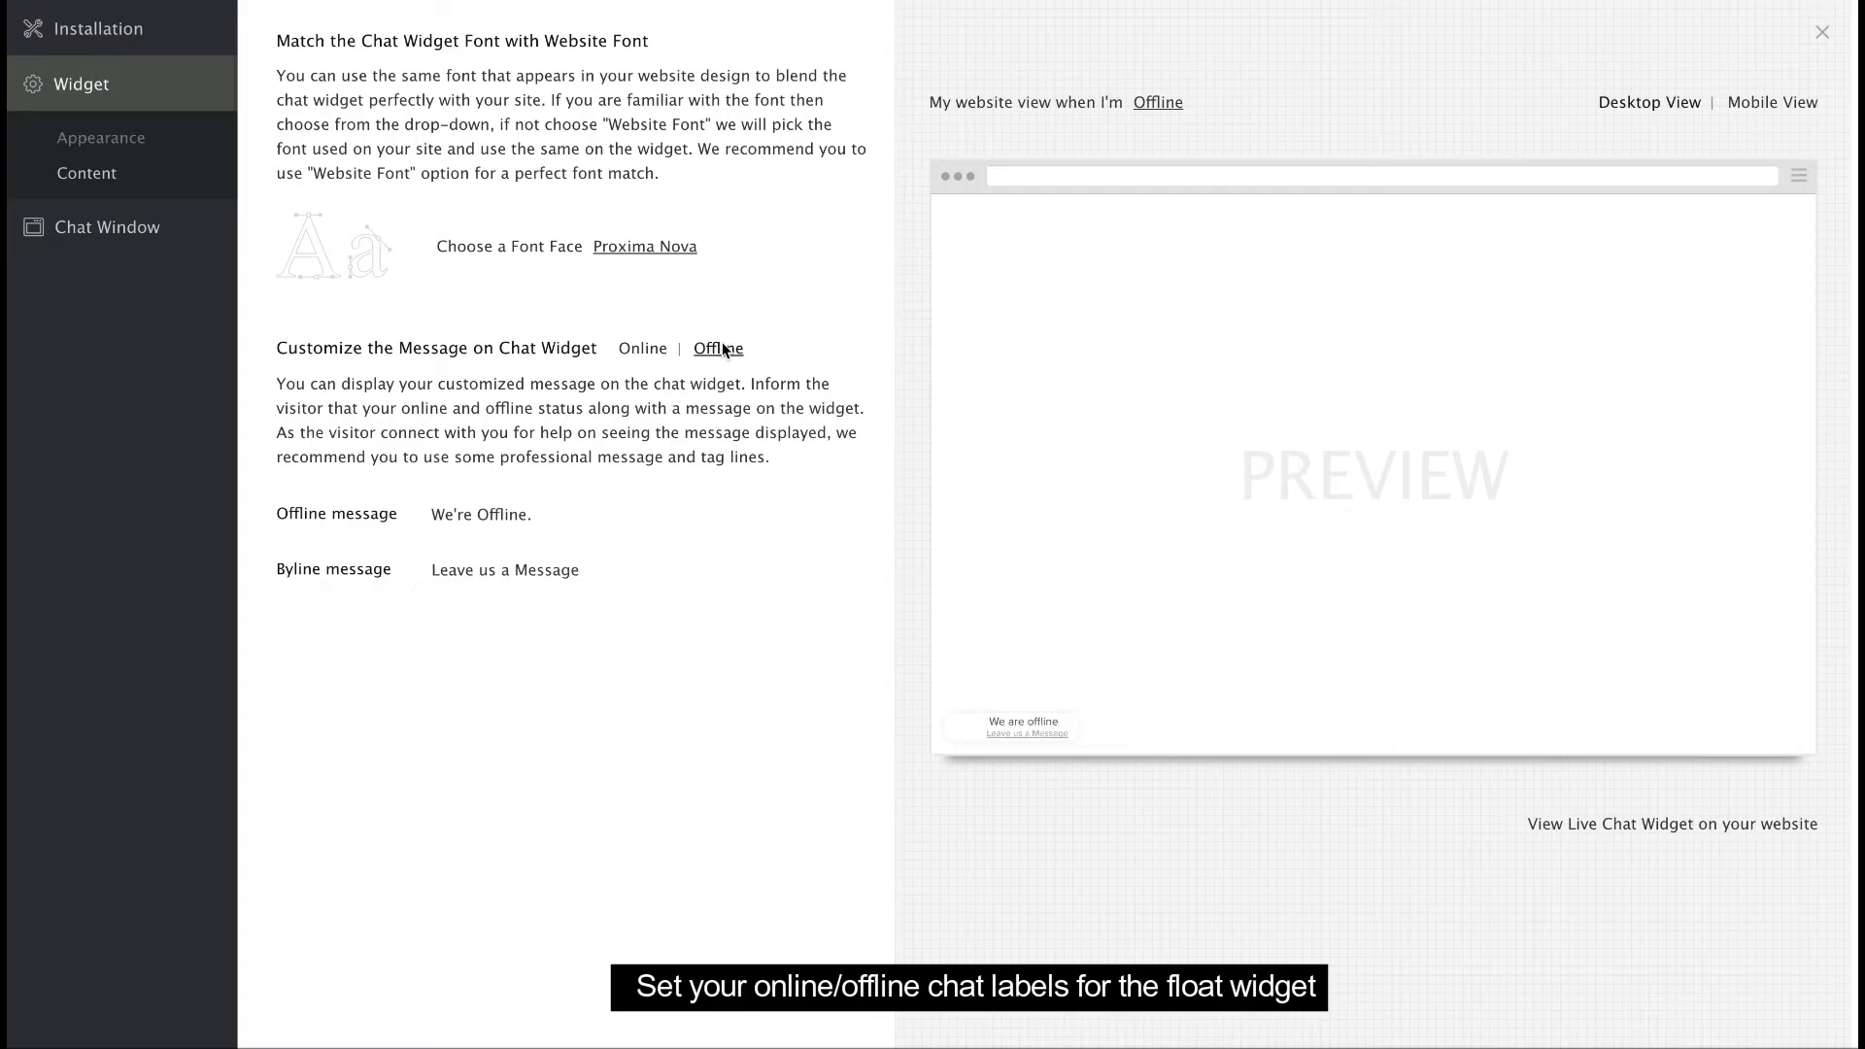
click(640, 348)
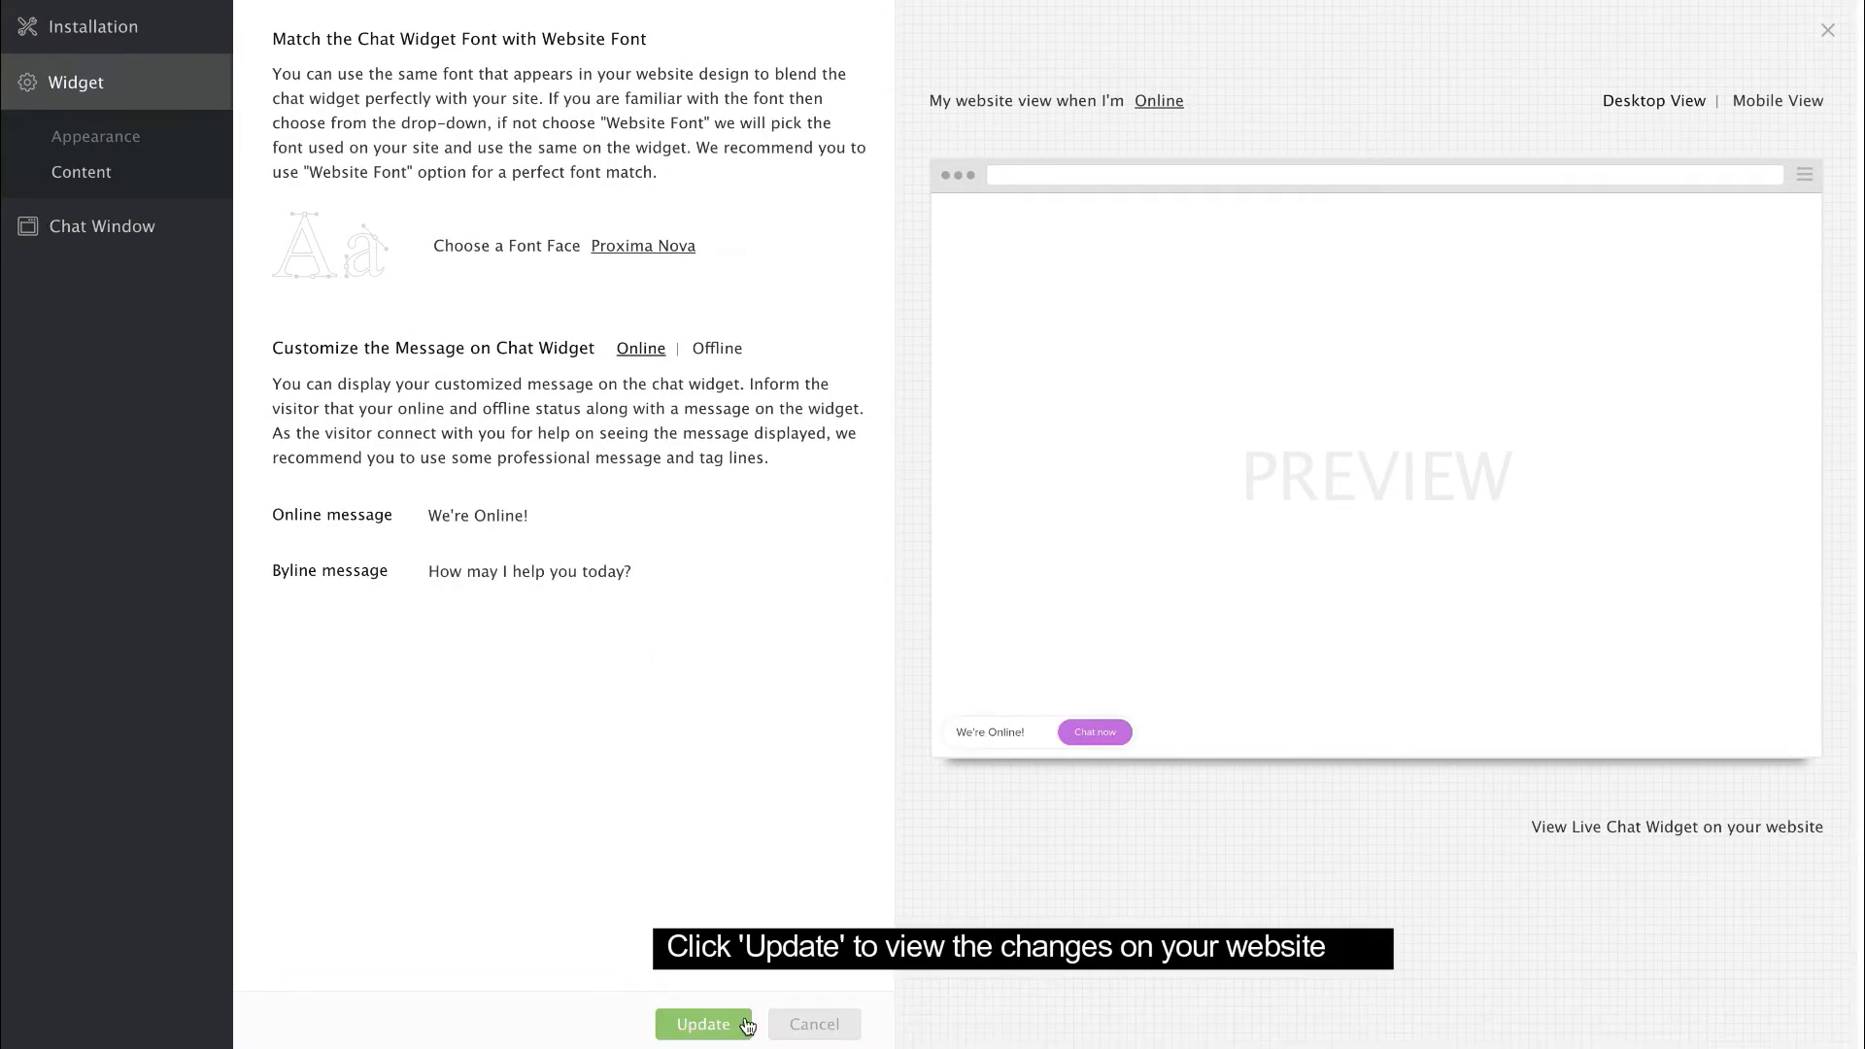
click(701, 1024)
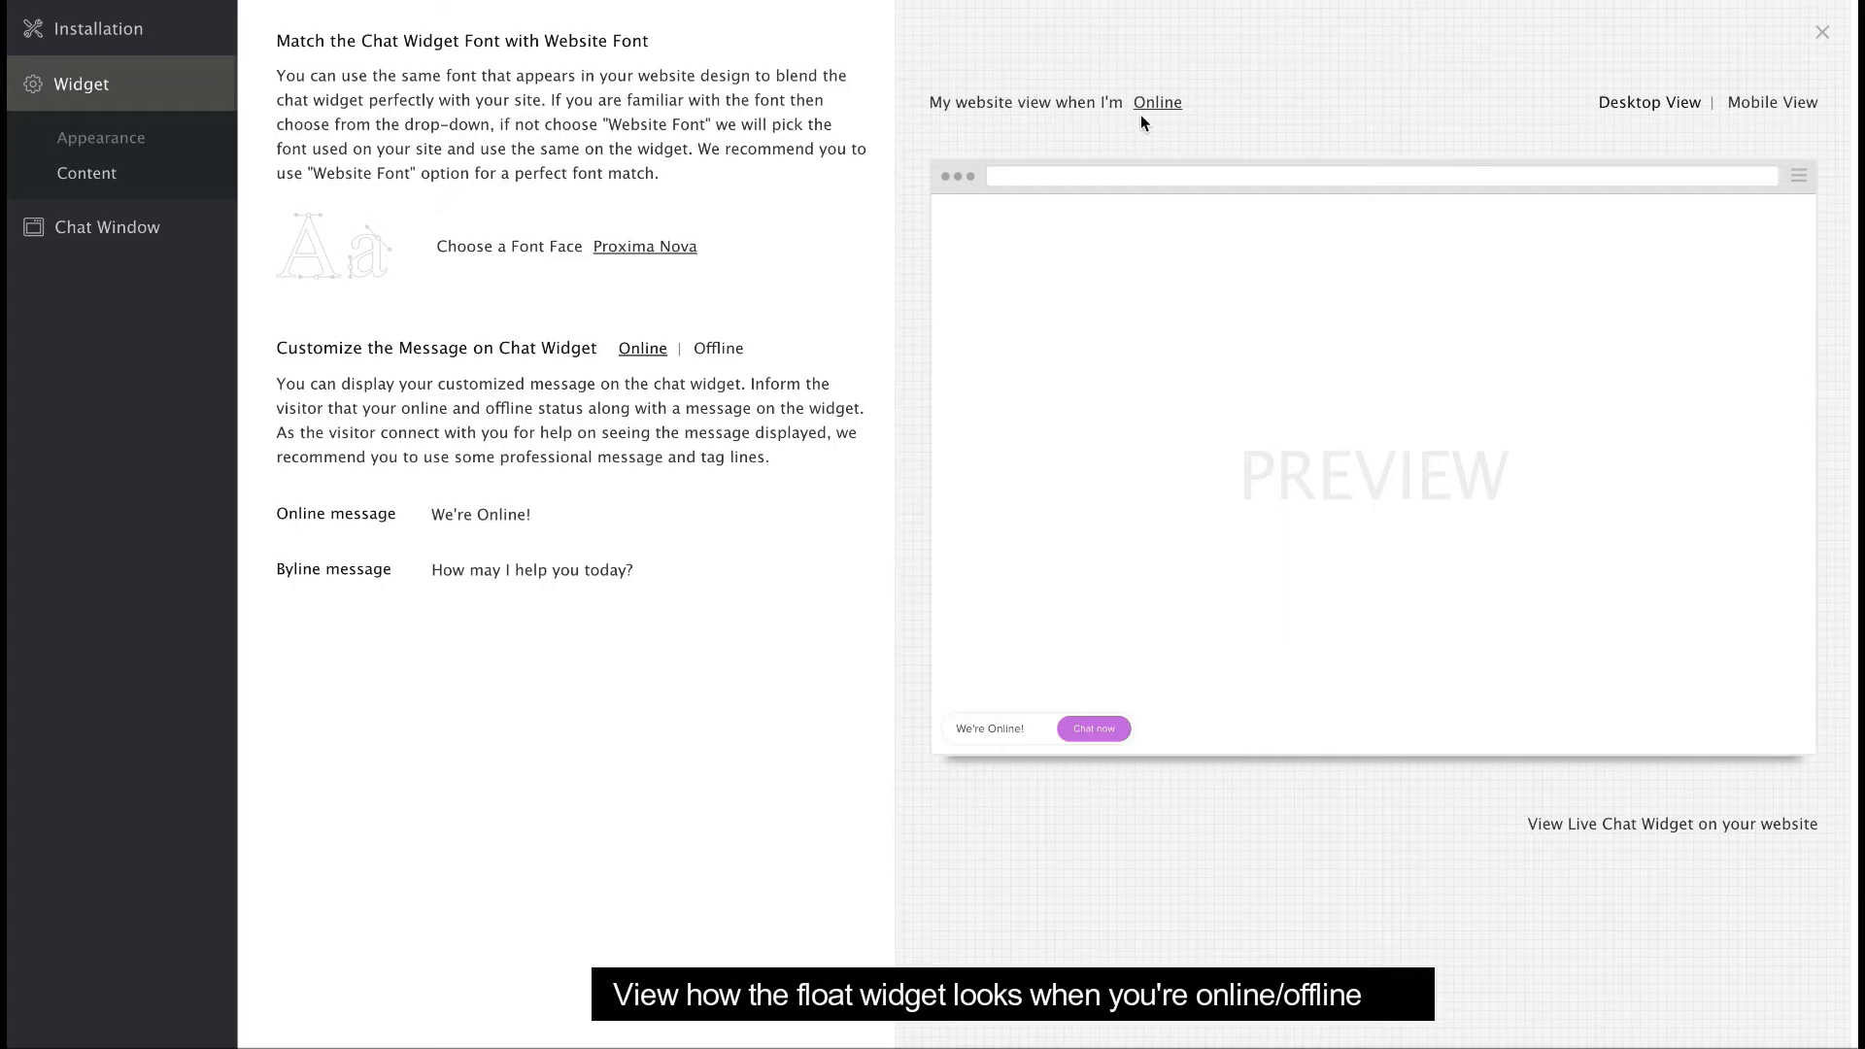
Preview the widget online/offline and on desktop/mobile, then on zylkerfurniture.com
click(1156, 102)
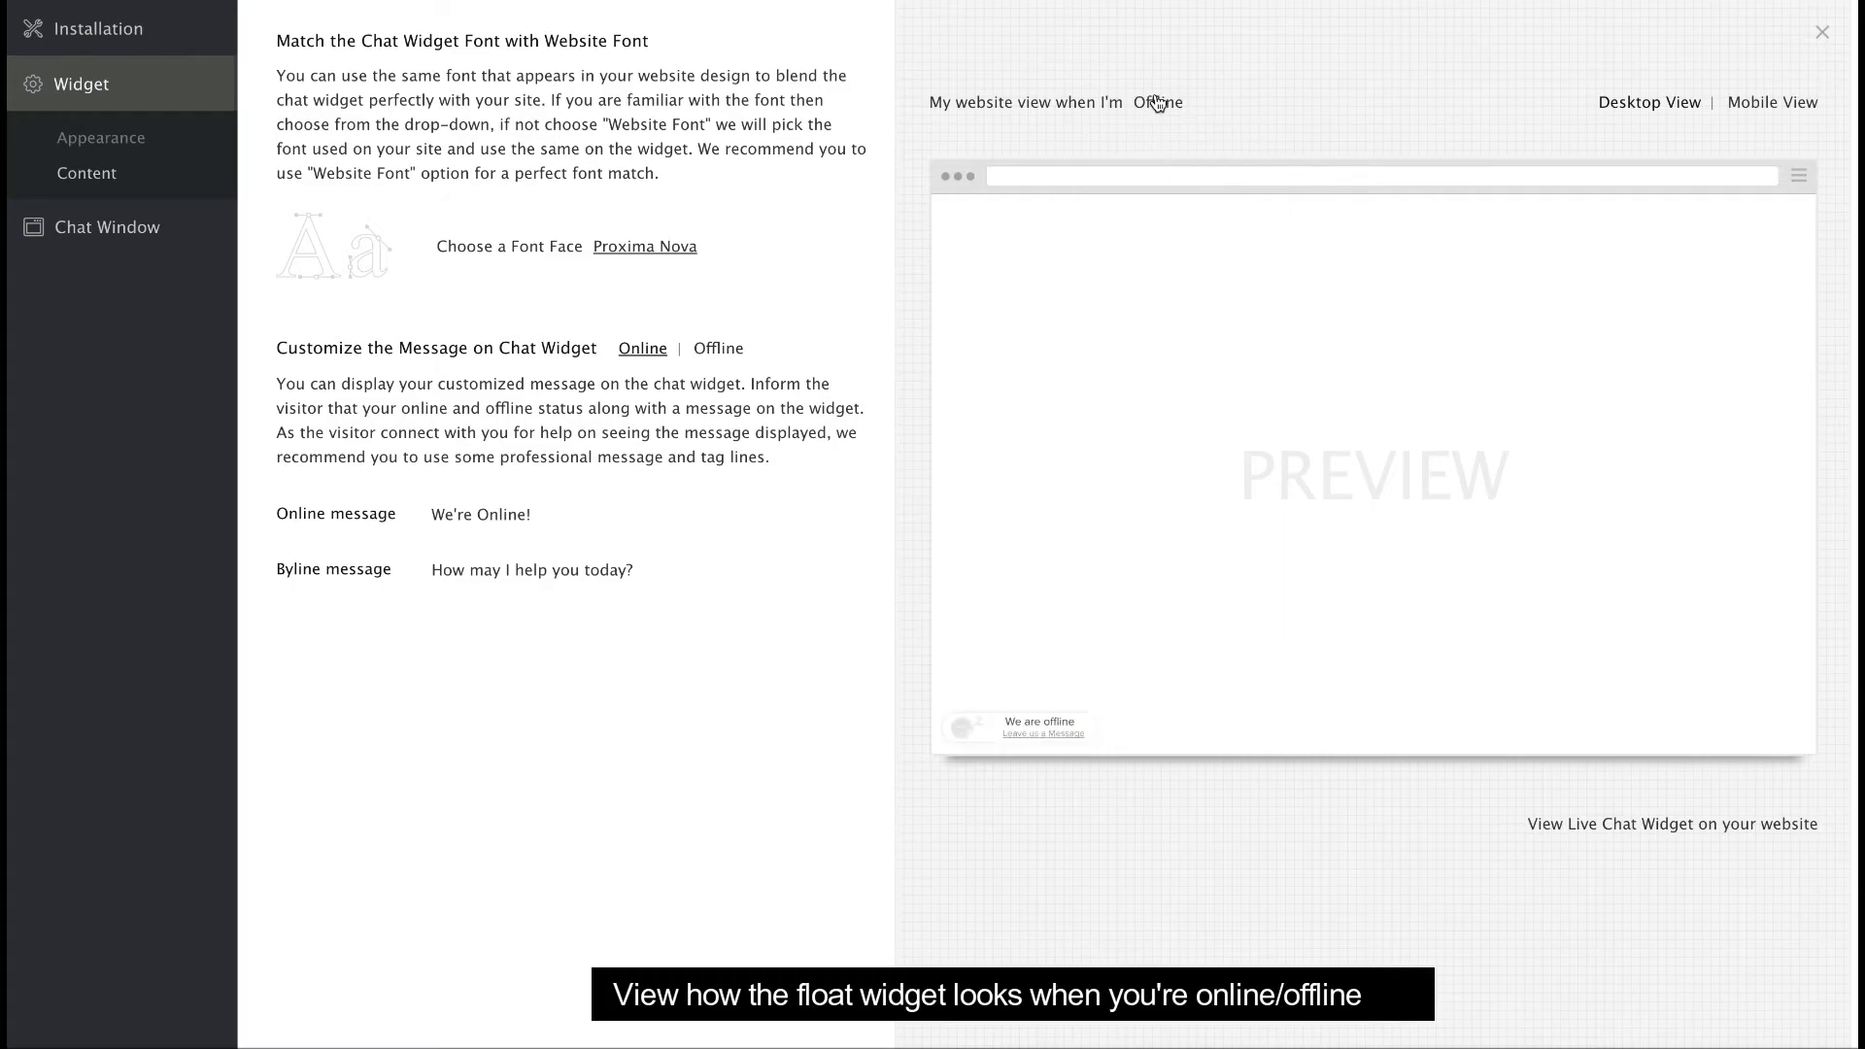
click(1155, 101)
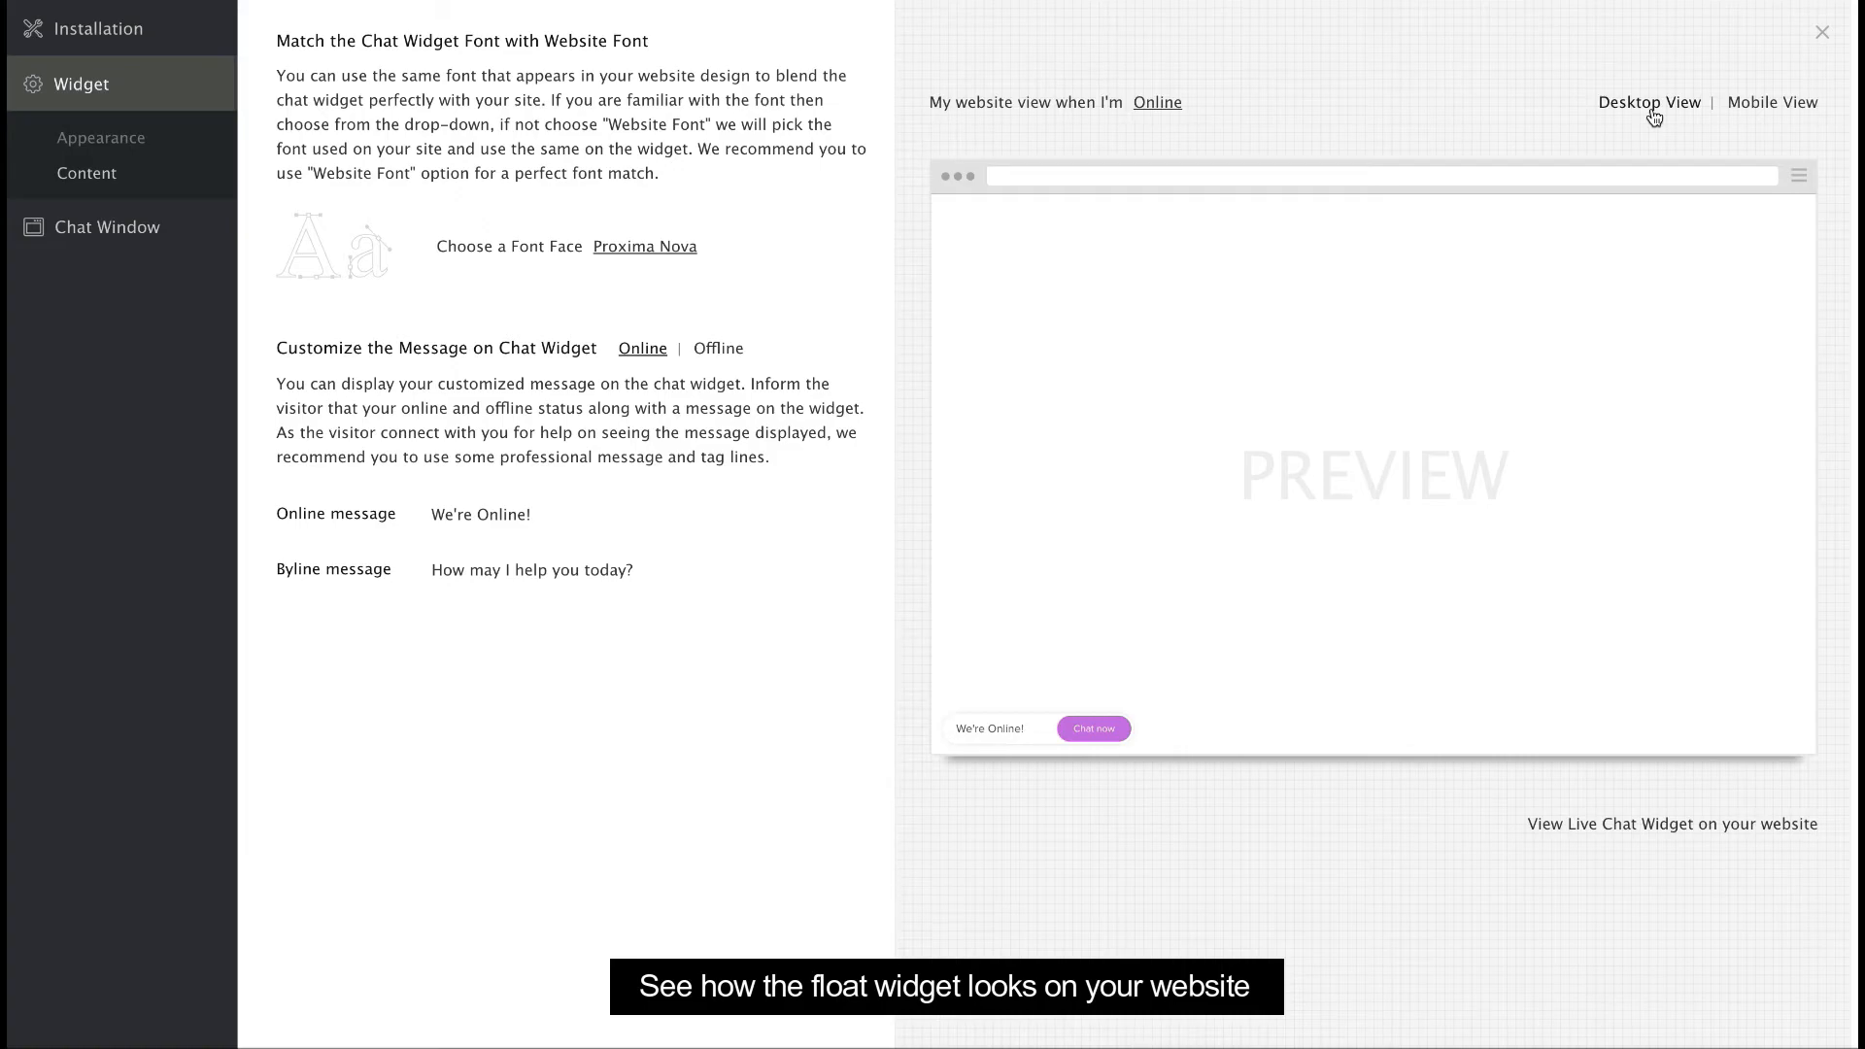
click(1771, 102)
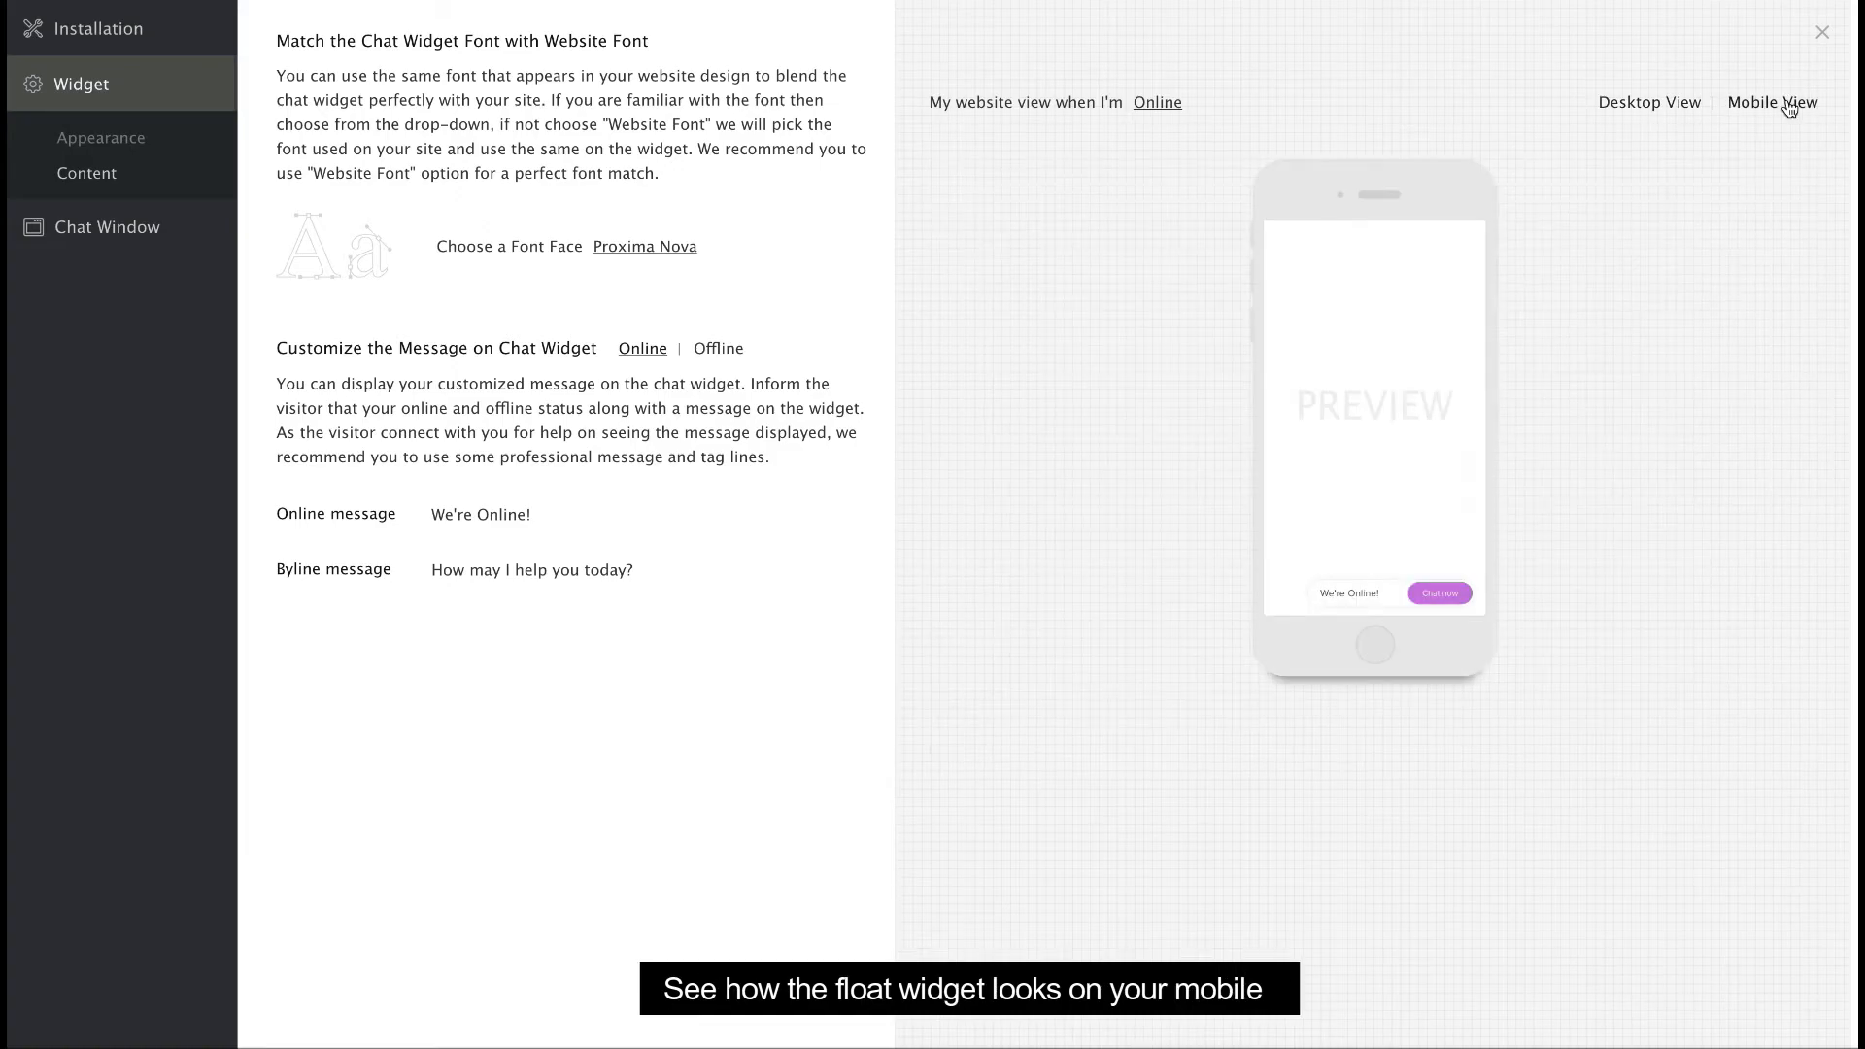
click(1648, 102)
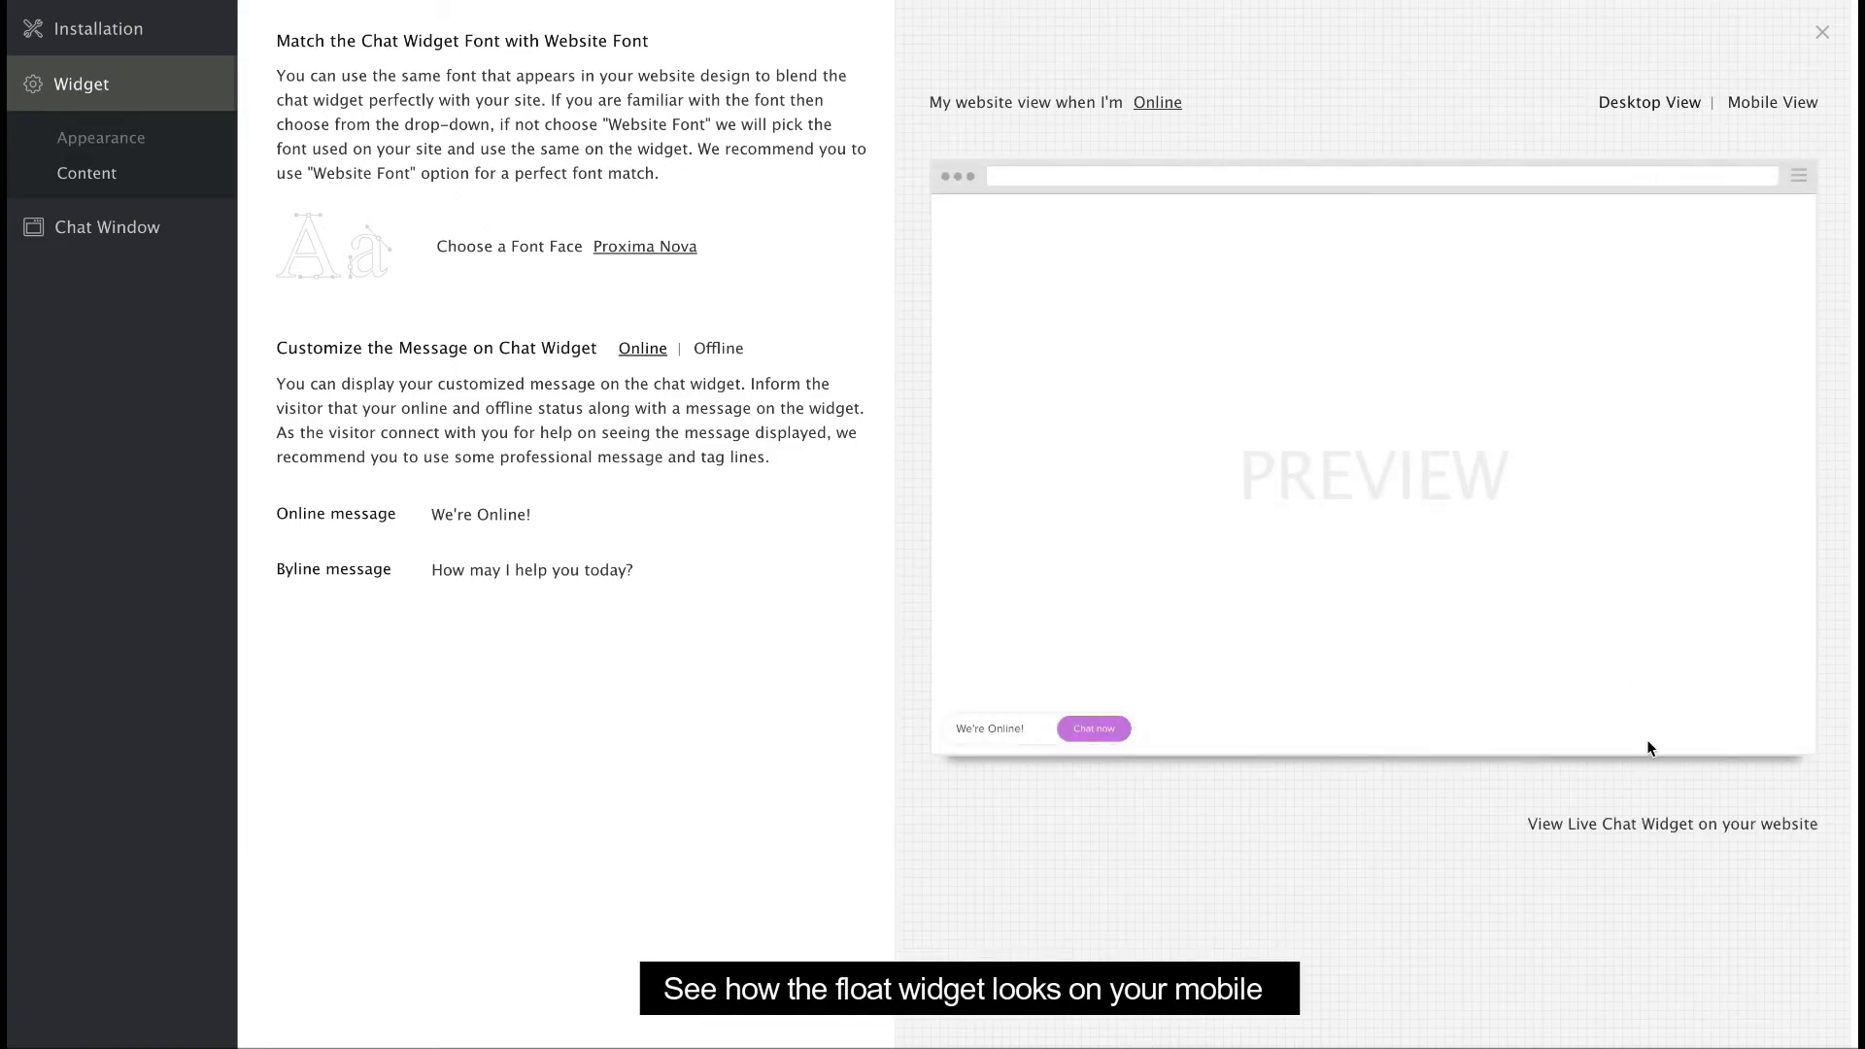
click(1670, 822)
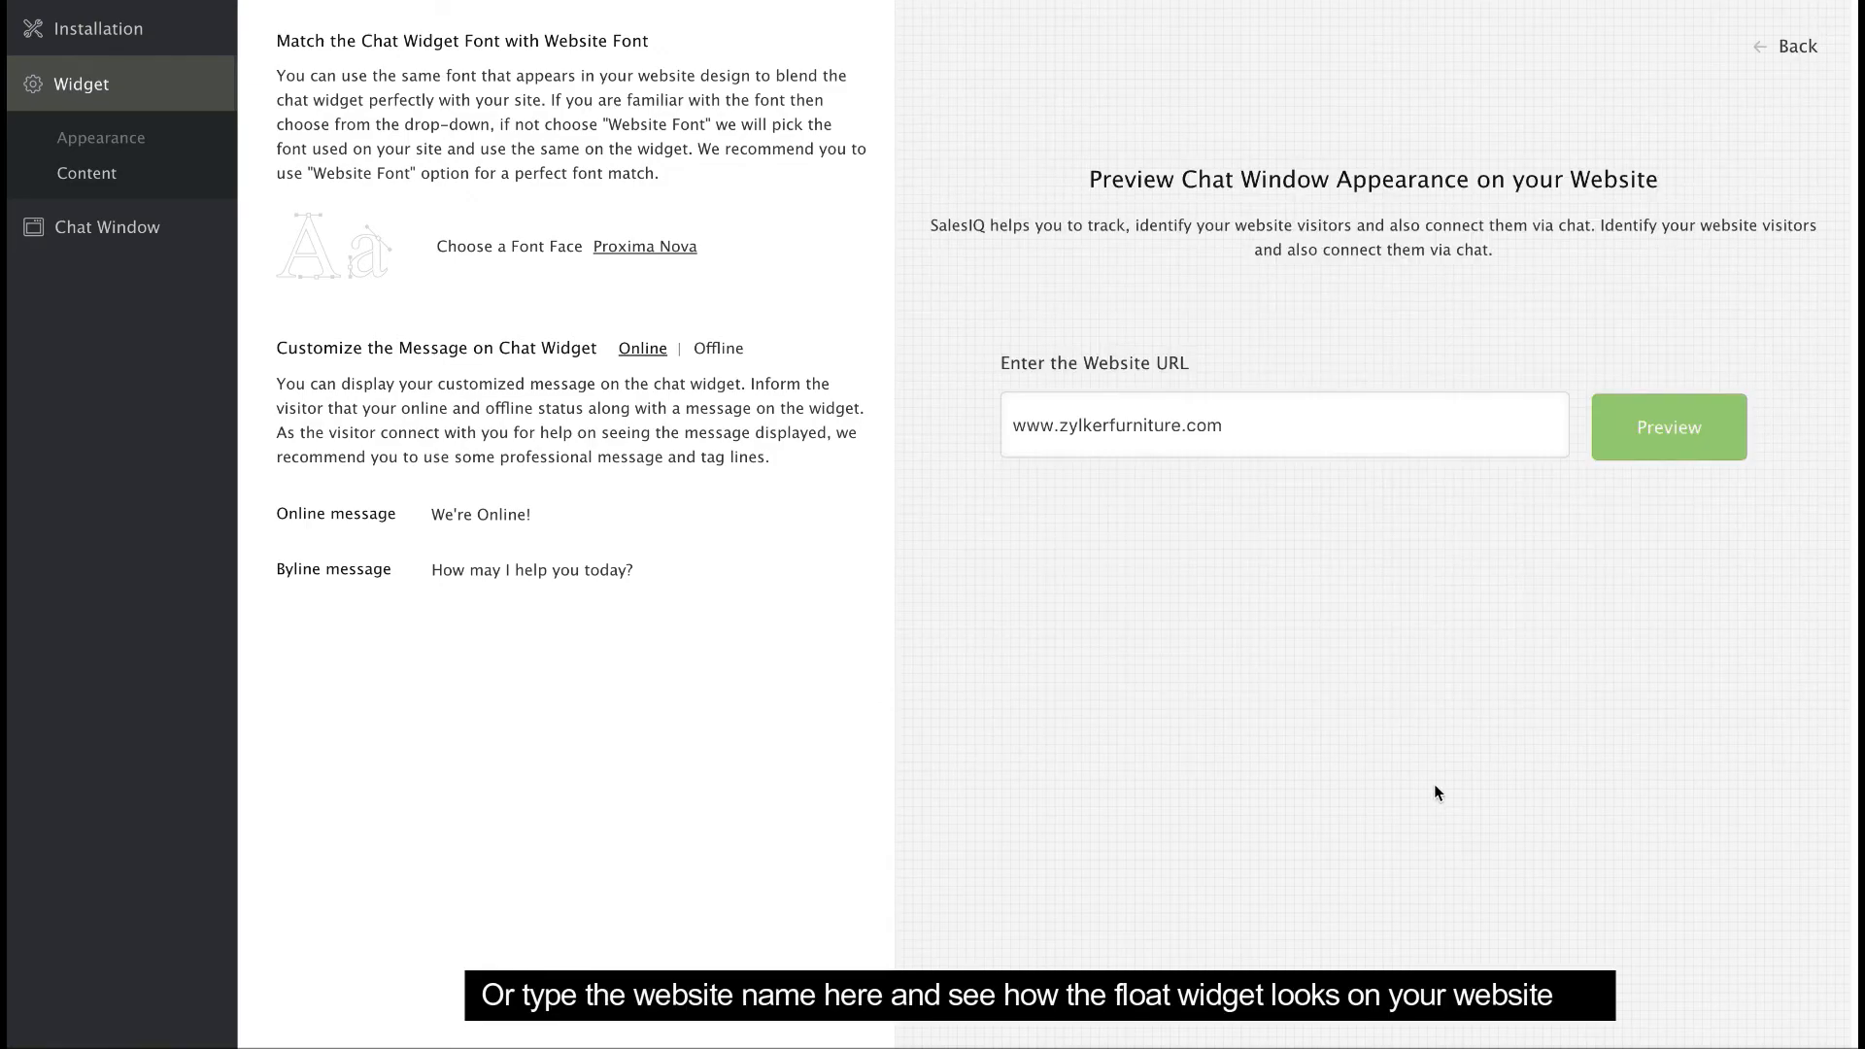
mouse_move(1622, 515)
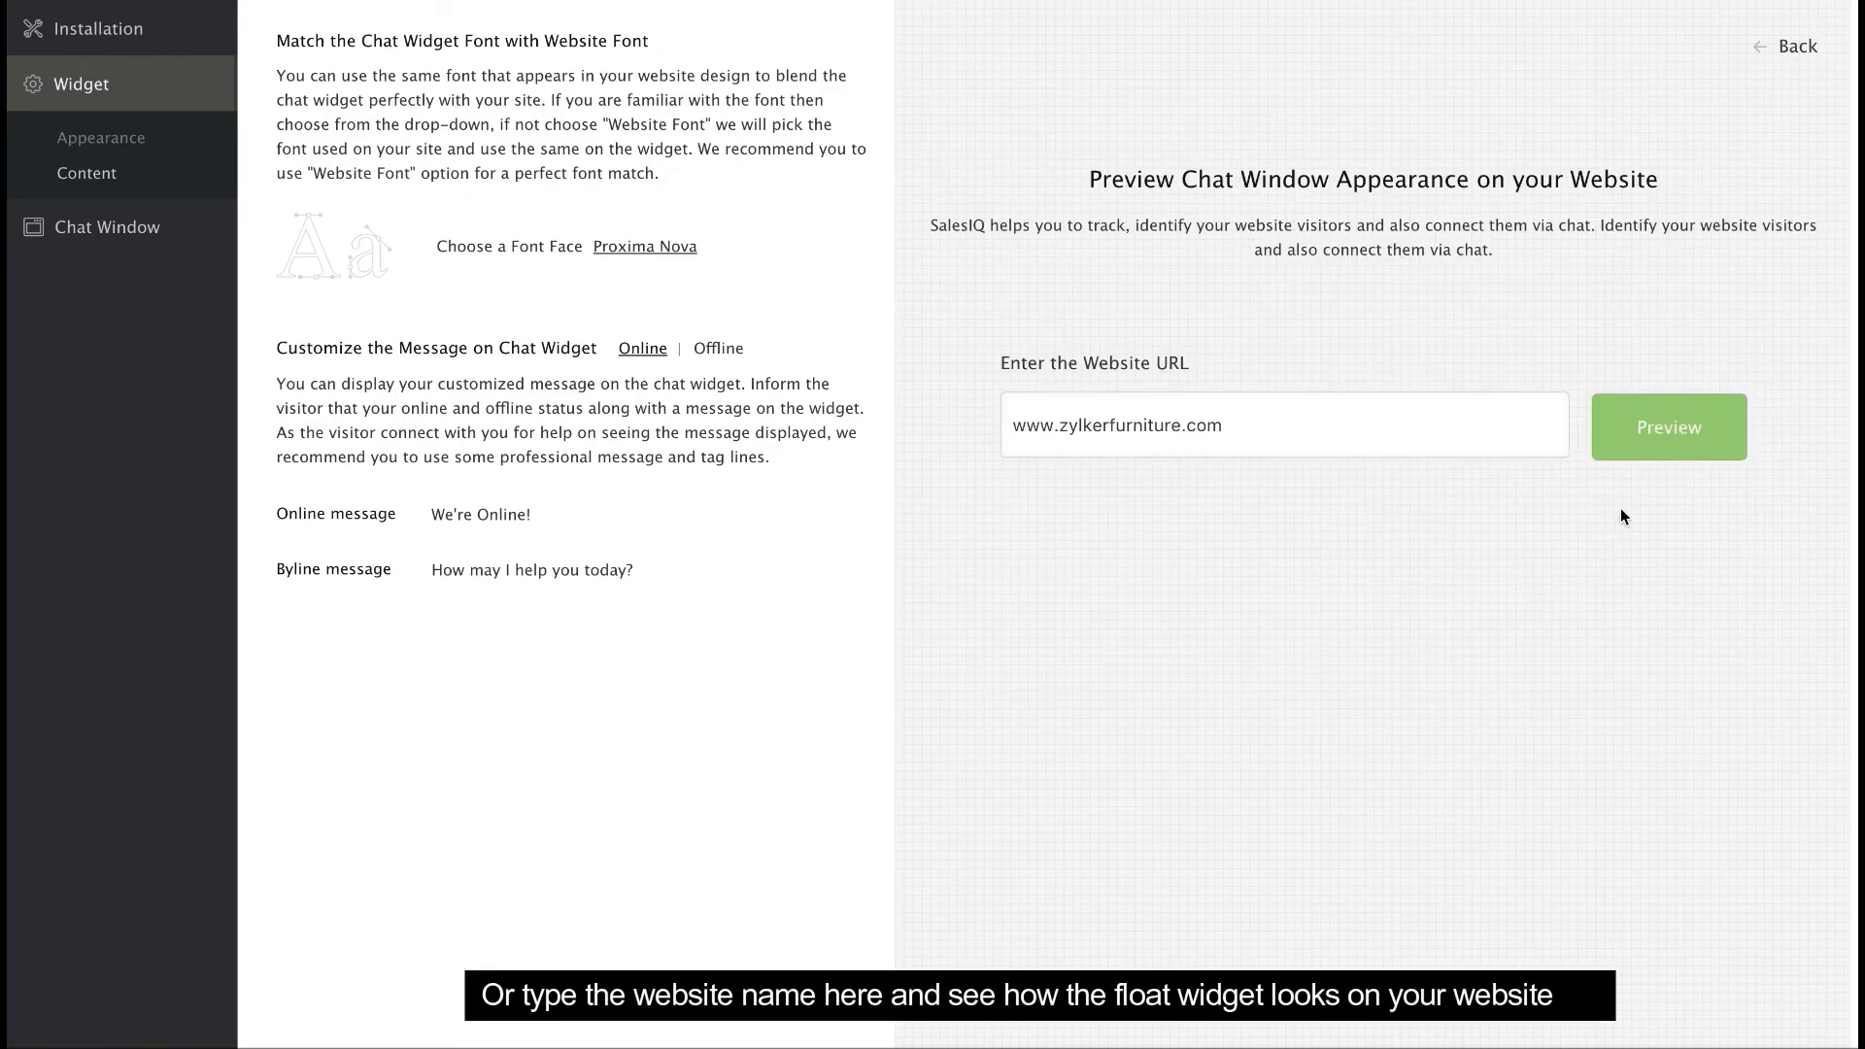
mouse_move(1666, 427)
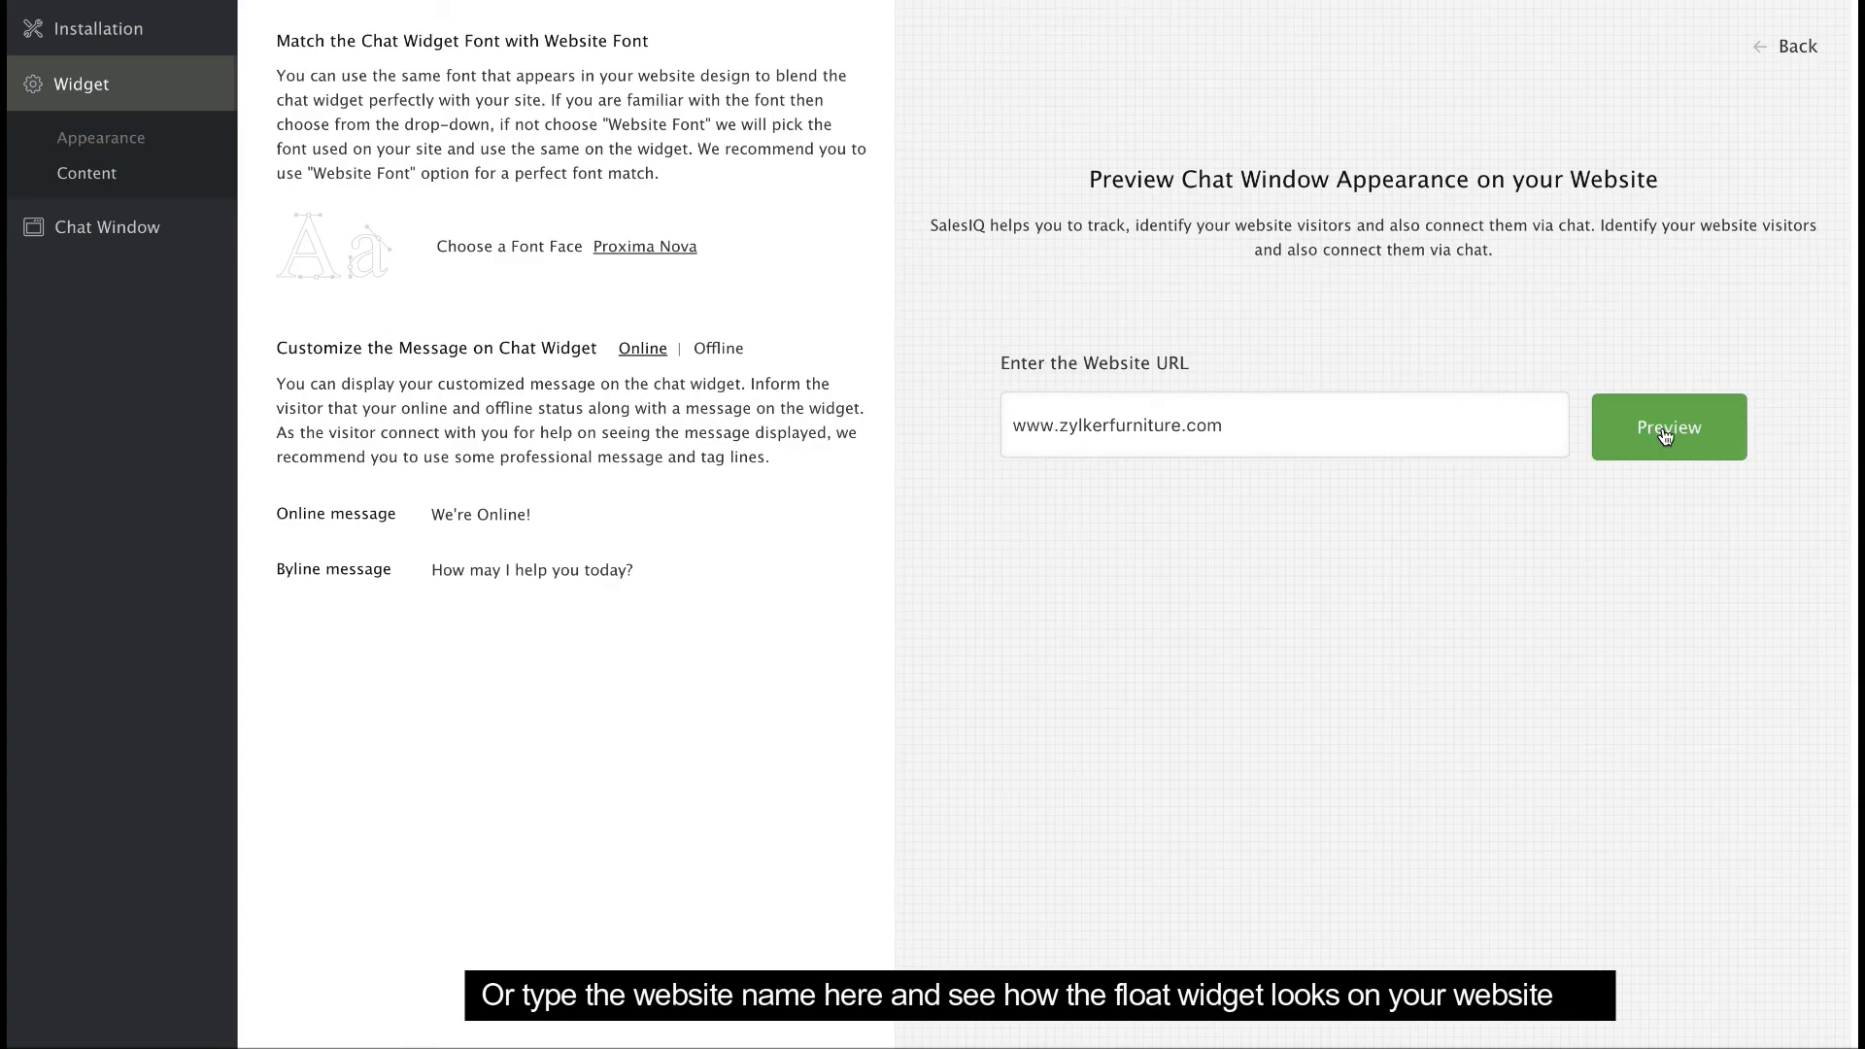
click(1667, 427)
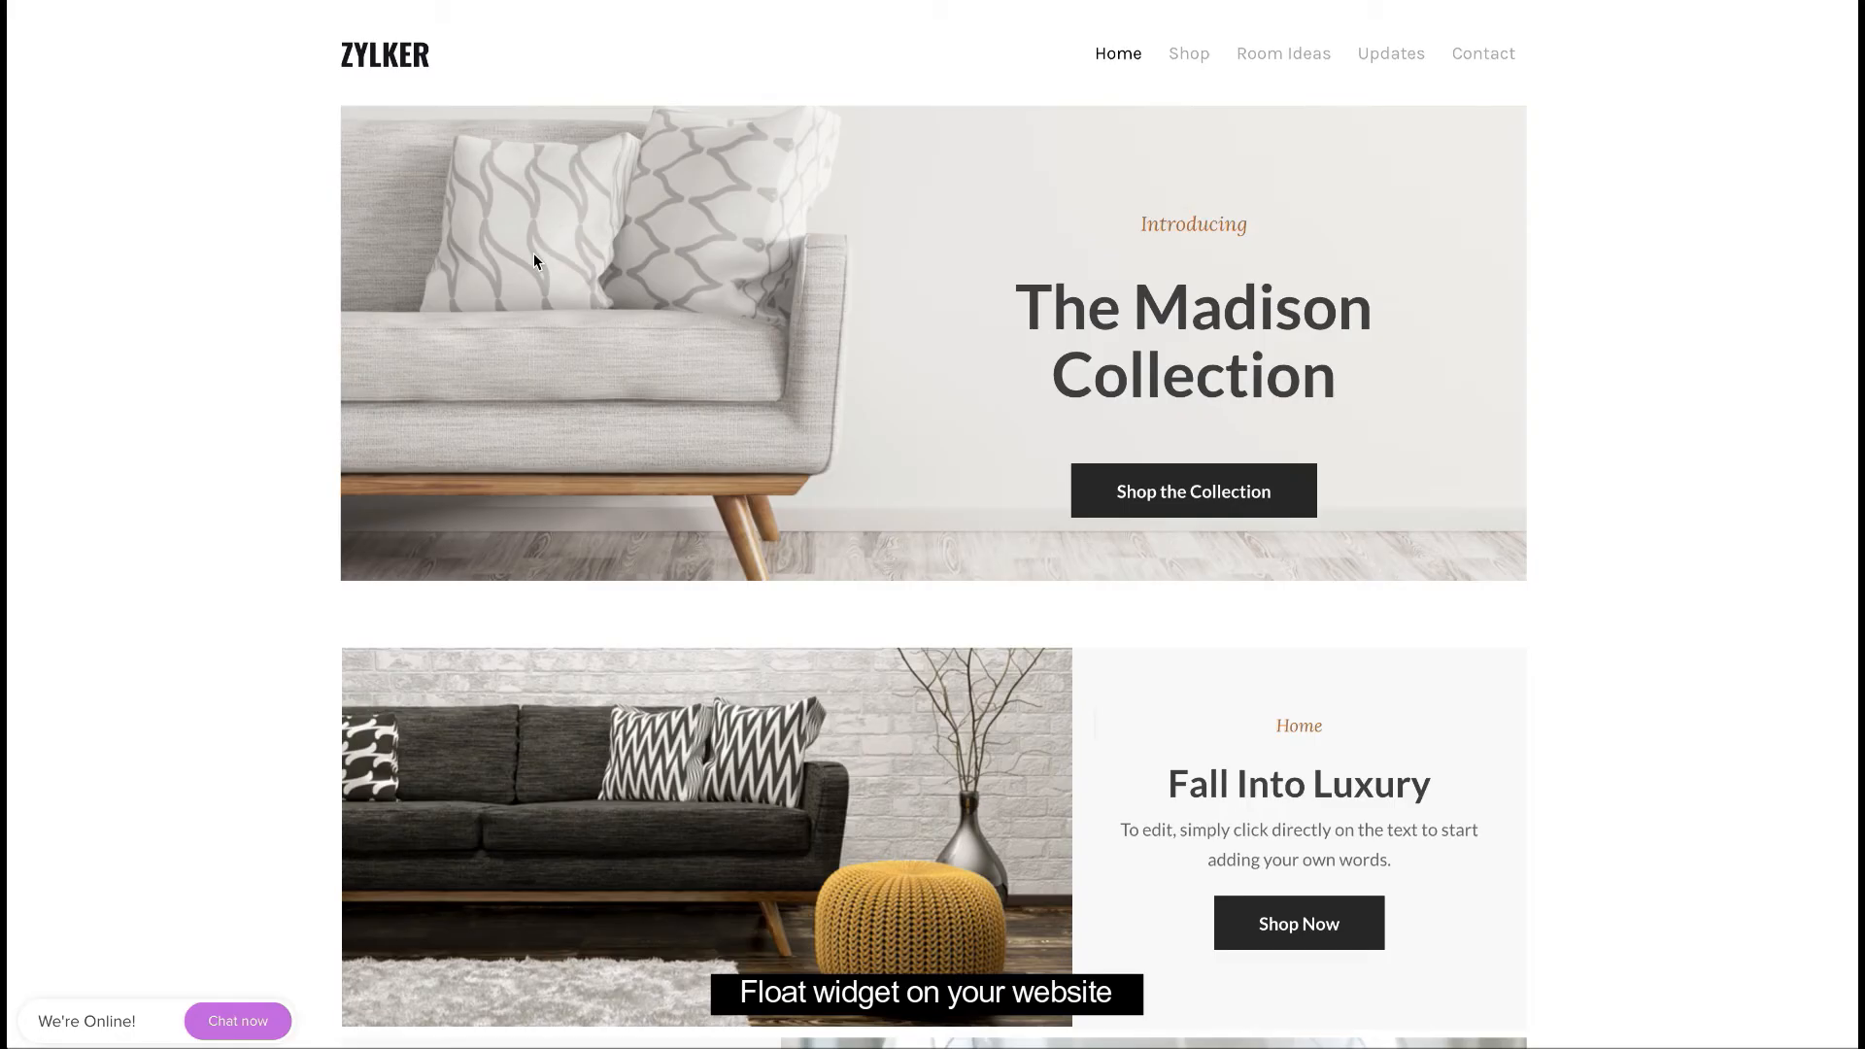